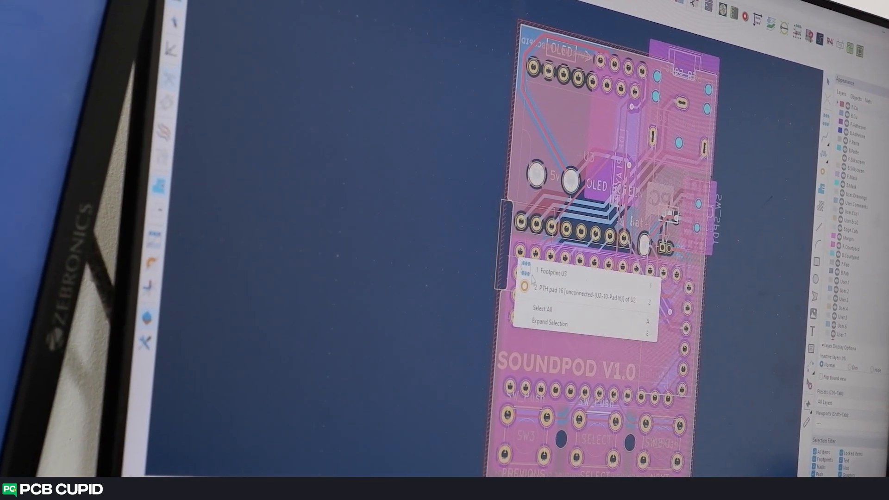
- From the v1.8.0 release assets, download freerouting-1.8.0-windows-x64.msi
{"action": "left_click", "coordinate": [549, 274]}
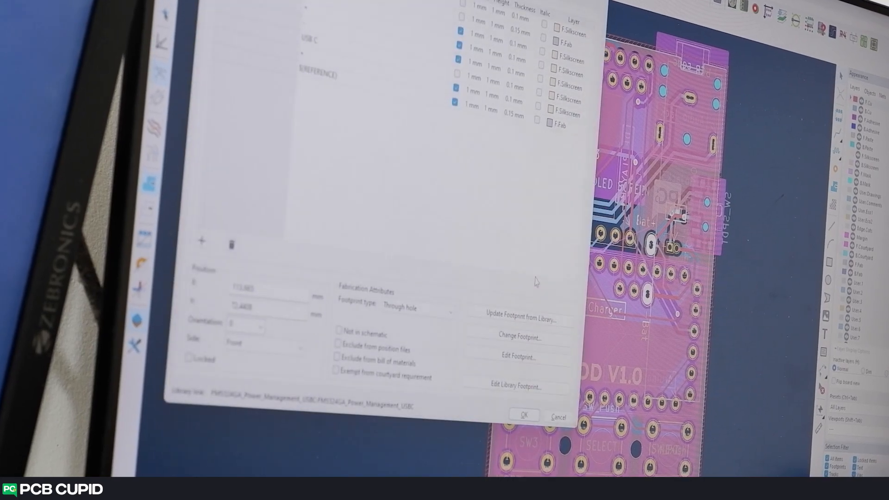
{"action": "left_click", "coordinate": [524, 417]}
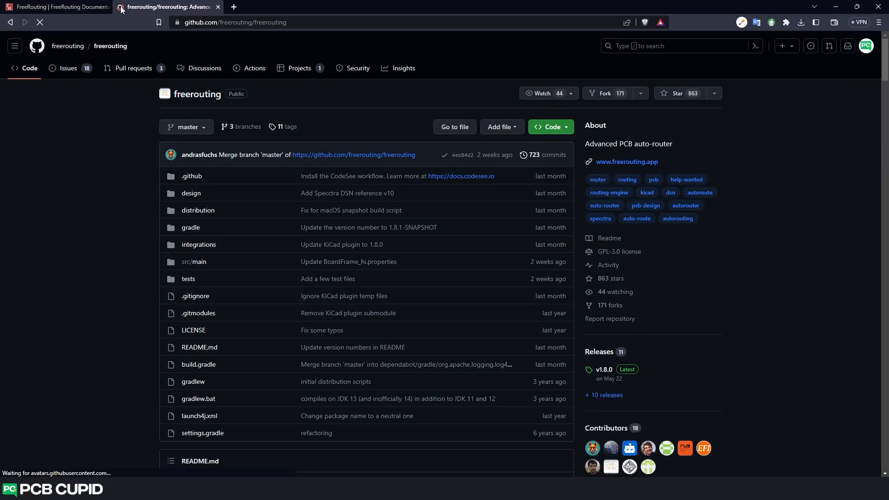
{"action": "left_click", "coordinate": [603, 396]}
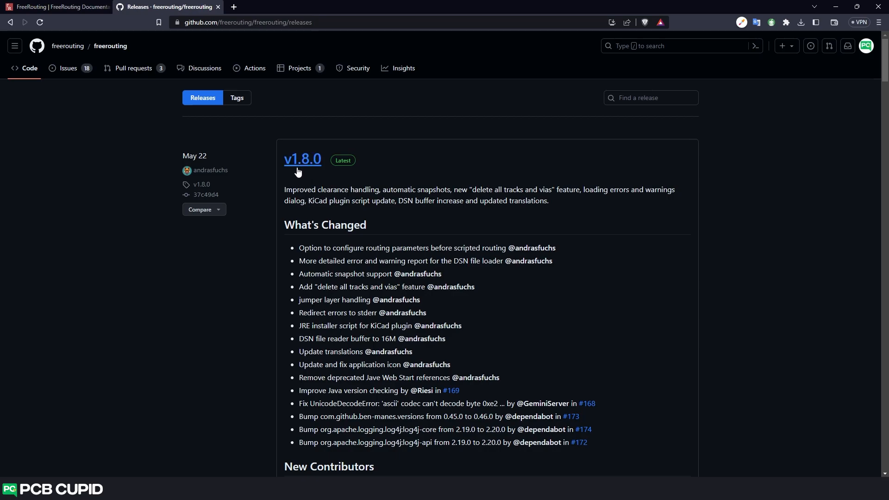
{"action": "mouse_move", "coordinate": [435, 391]}
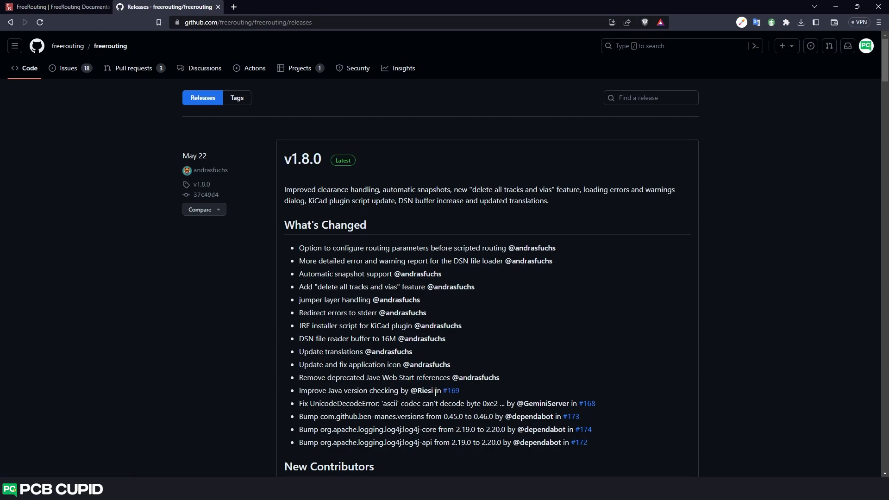
{"action": "scroll", "scroll_direction": "down", "scroll_amount": 3}
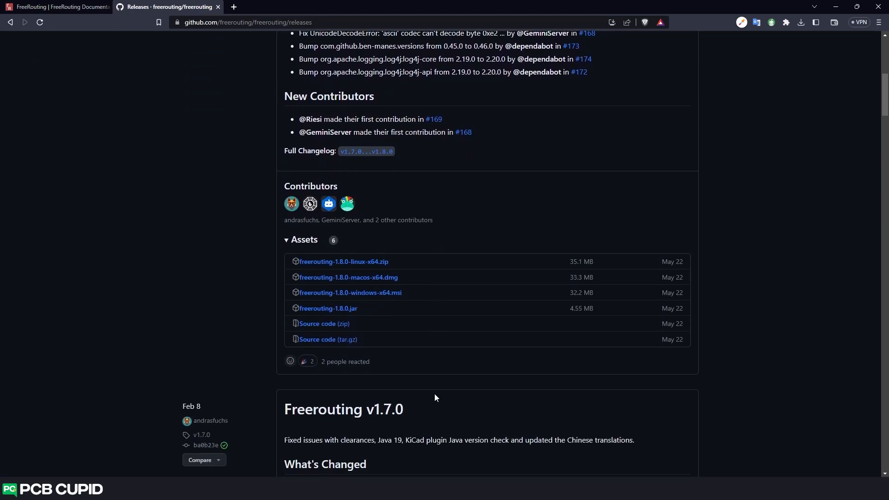
{"action": "mouse_move", "coordinate": [350, 292]}
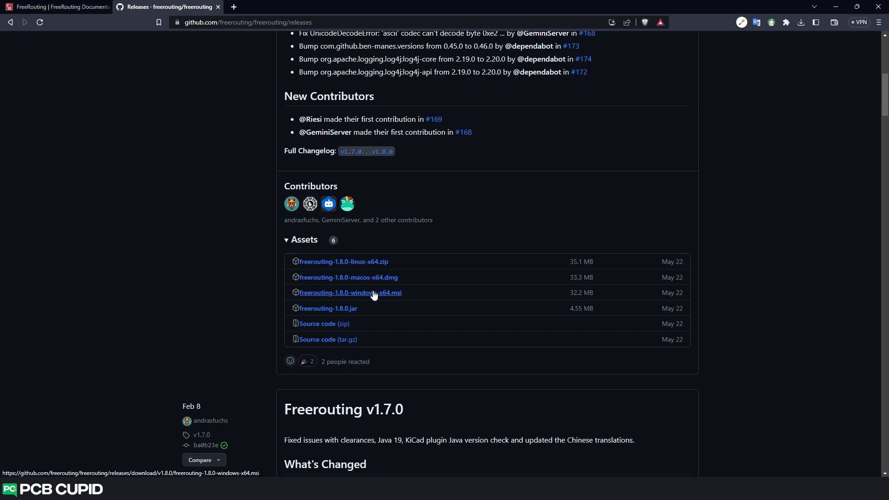
{"action": "mouse_move", "coordinate": [383, 300]}
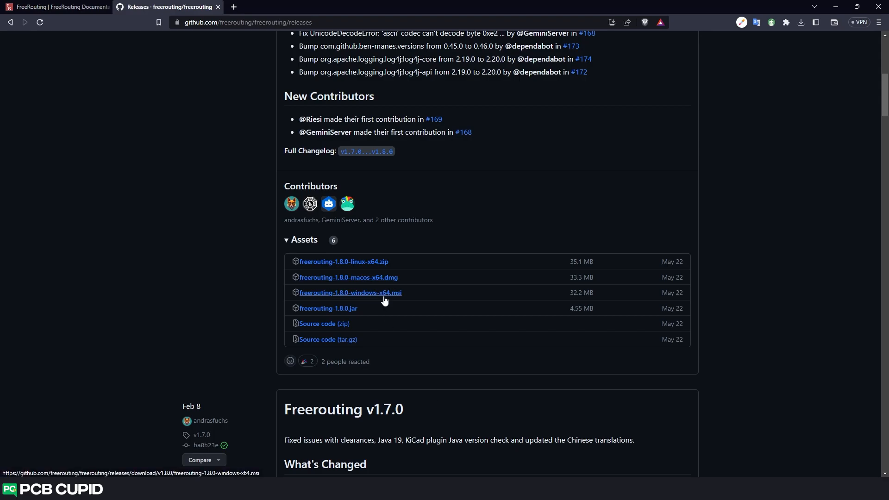
{"action": "left_click", "coordinate": [350, 293]}
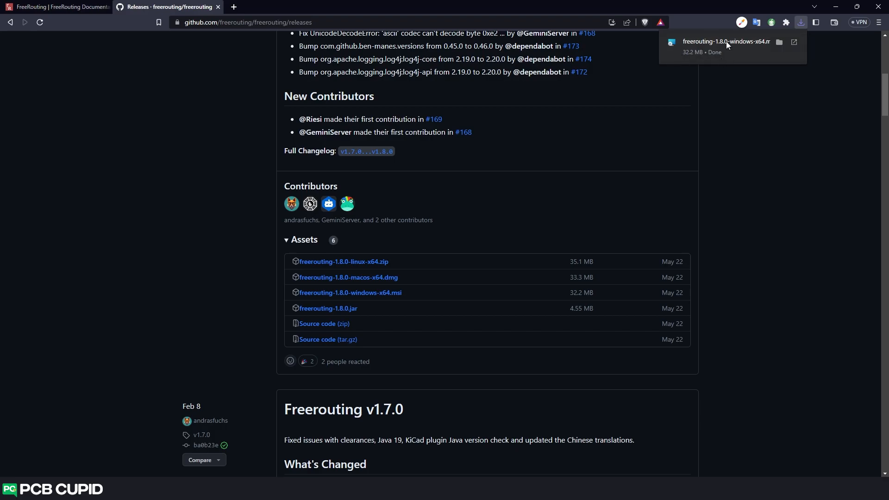
{"action": "mouse_move", "coordinate": [716, 44]}
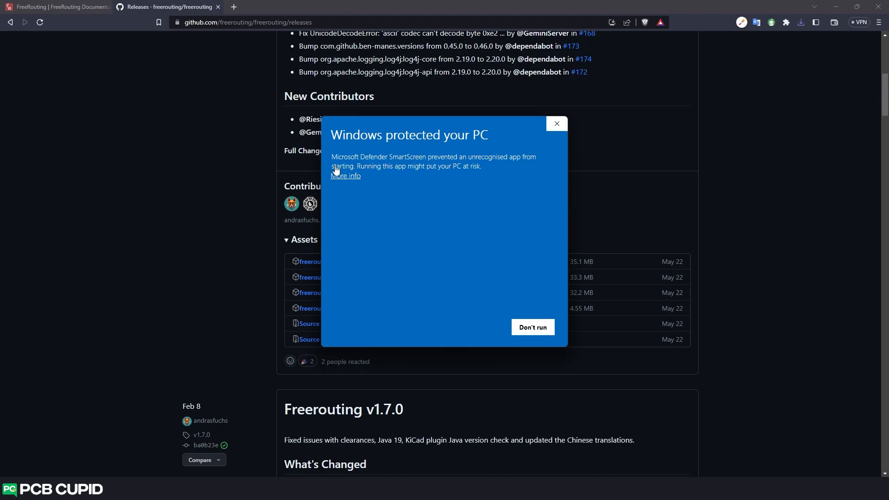
- Run the installer past the SmartScreen warning, accept the licence, install and finish
{"action": "left_click", "coordinate": [345, 176]}
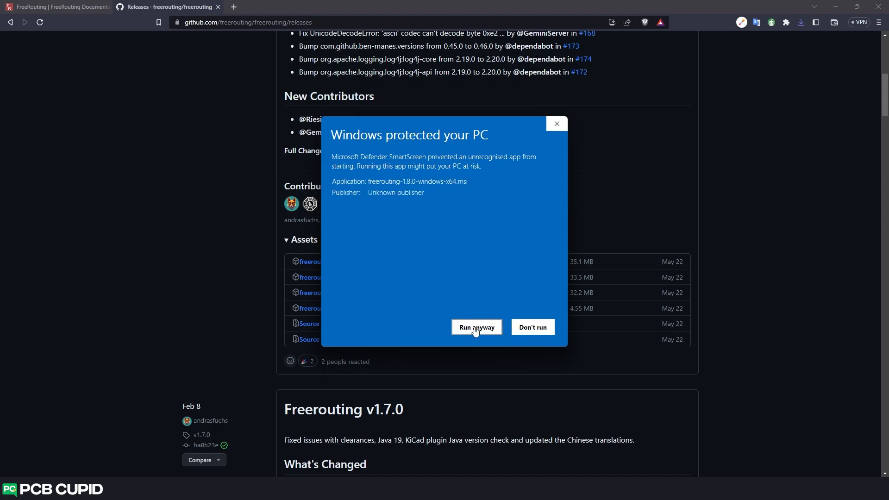
{"action": "left_click", "coordinate": [476, 327]}
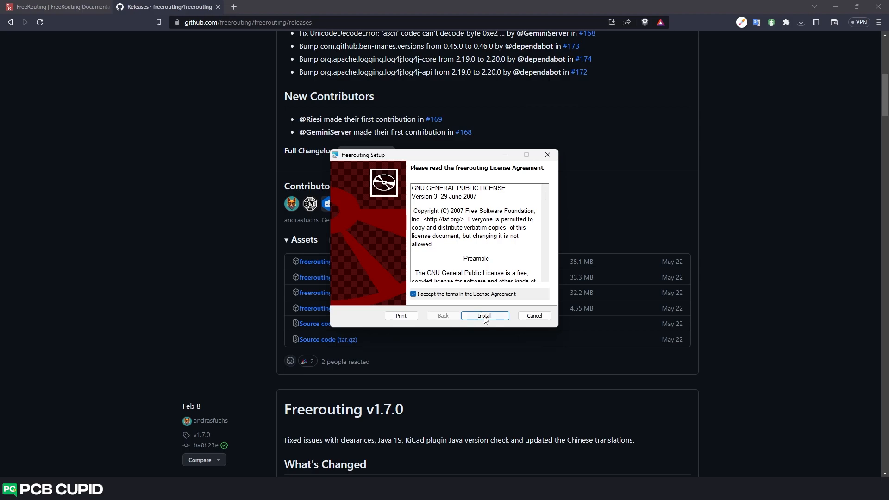
{"action": "left_click", "coordinate": [485, 315]}
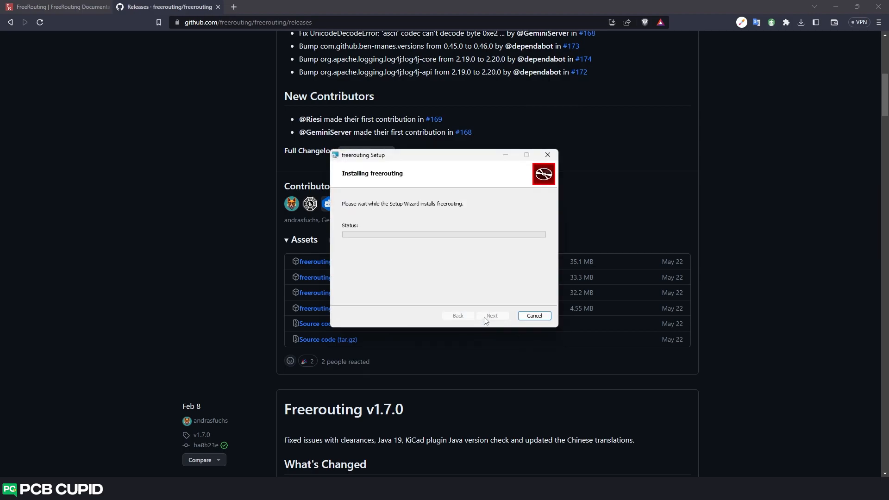
{"action": "mouse_move", "coordinate": [479, 317]}
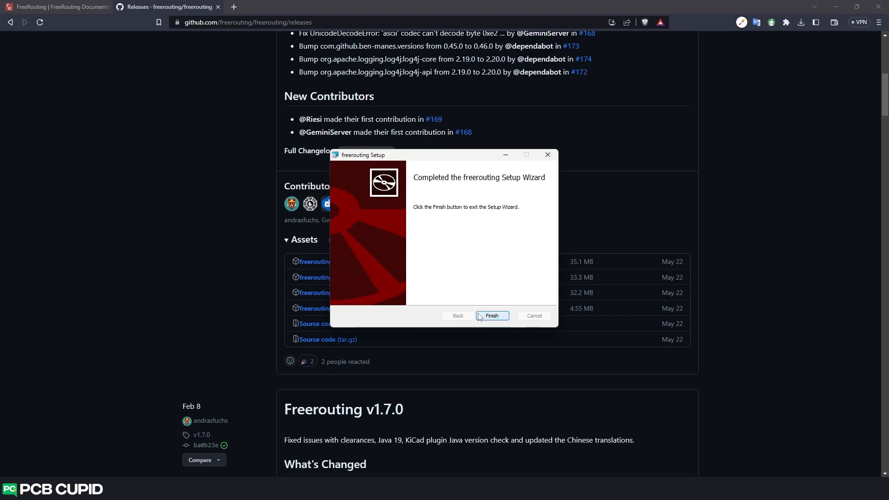
{"action": "left_click", "coordinate": [492, 316]}
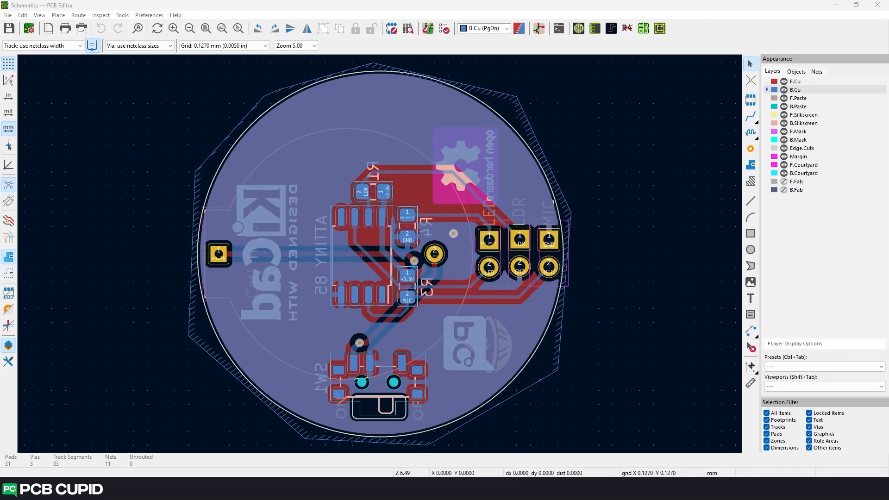
- Delete the KiCad, open hardware and pc logo graphics from the board
{"action": "scroll", "scroll_direction": "down", "scroll_amount": 3}
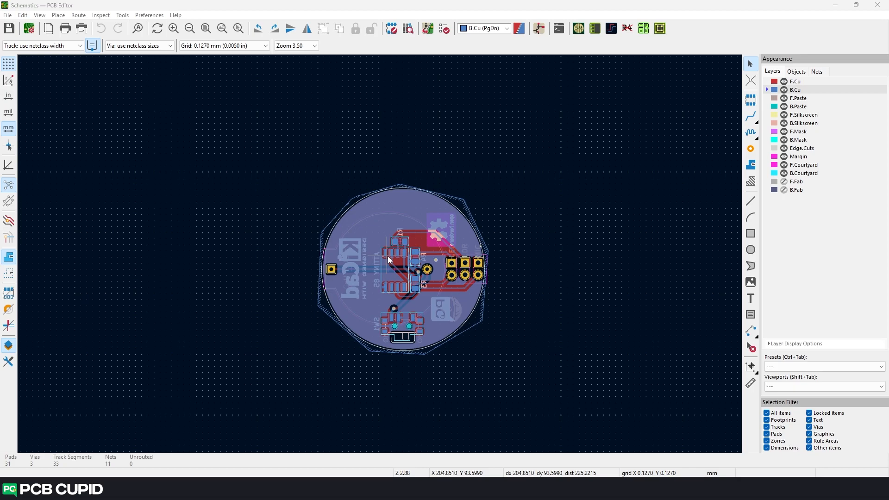
{"action": "scroll", "scroll_direction": "up", "scroll_amount": 3}
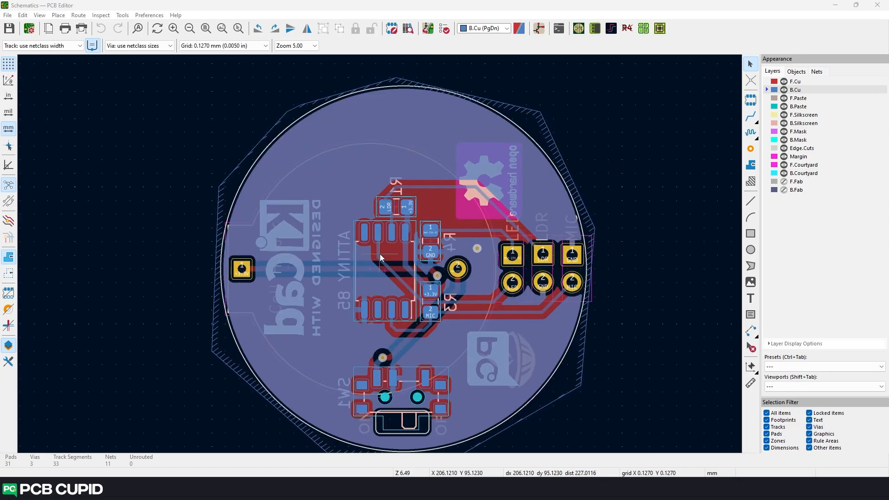
{"action": "scroll", "scroll_direction": "down", "scroll_amount": 3}
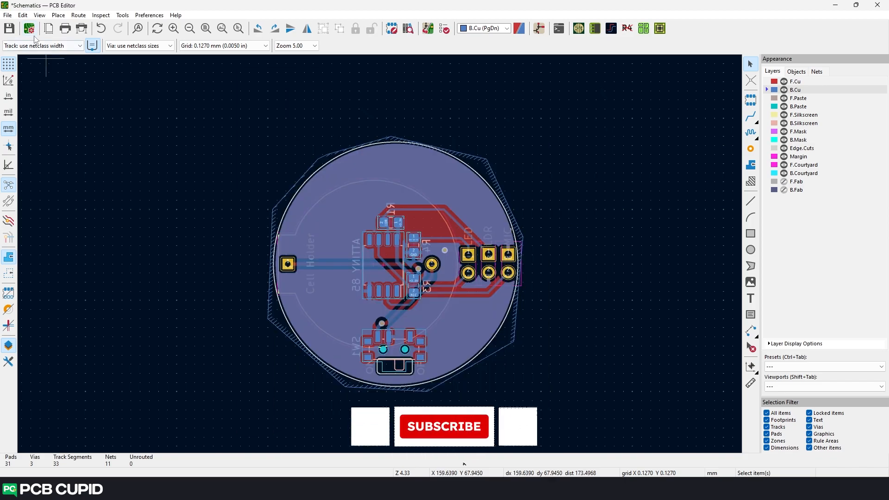
{"action": "left_click", "coordinate": [444, 427]}
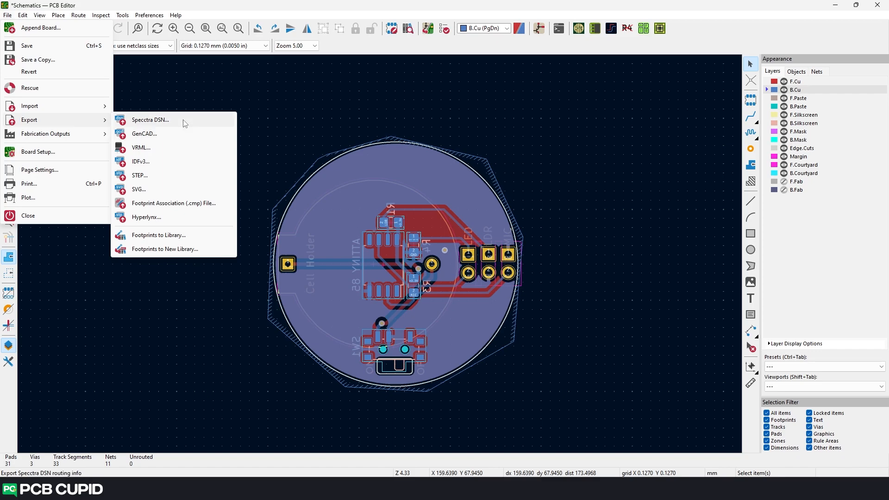
- Export the board as a Specctra DSN file into the project folder
{"action": "left_click", "coordinate": [150, 120]}
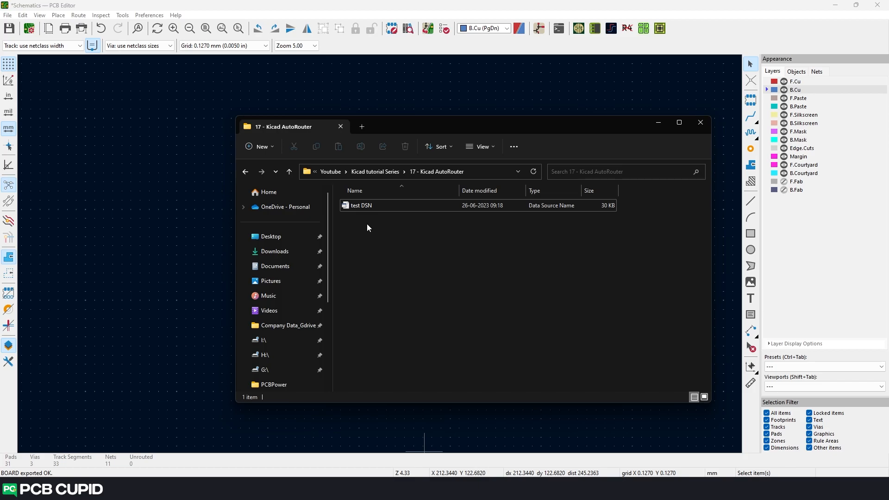
{"action": "mouse_move", "coordinate": [510, 256]}
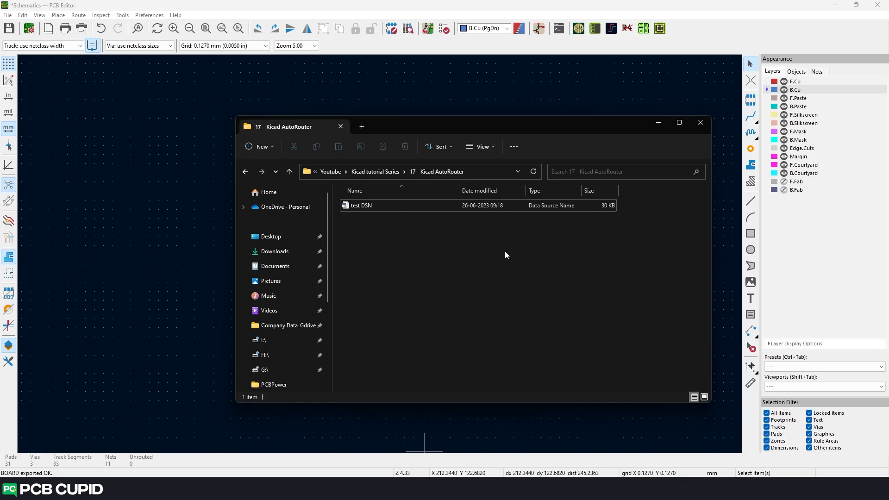
{"action": "mouse_move", "coordinate": [339, 251]}
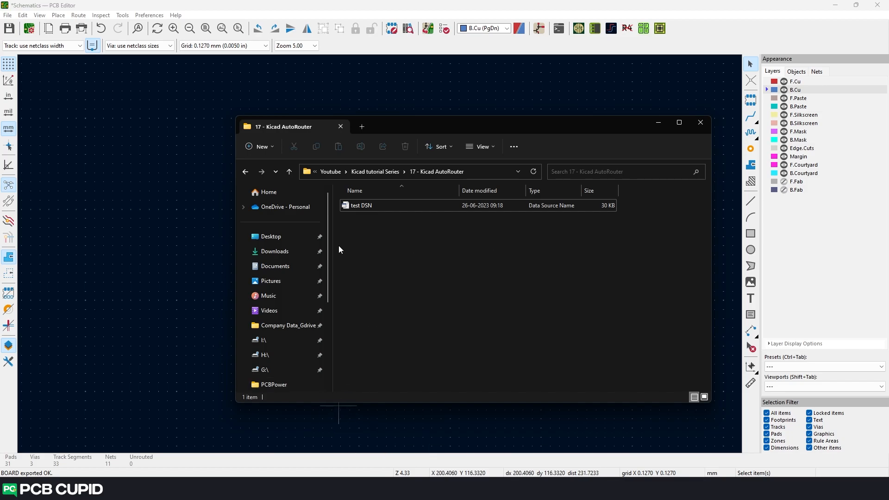
{"action": "mouse_move", "coordinate": [489, 284]}
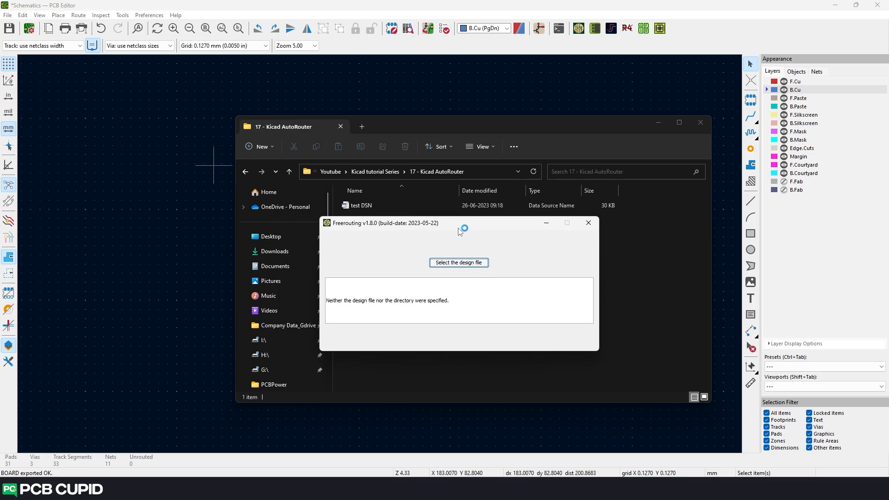
{"action": "mouse_move", "coordinate": [446, 247]}
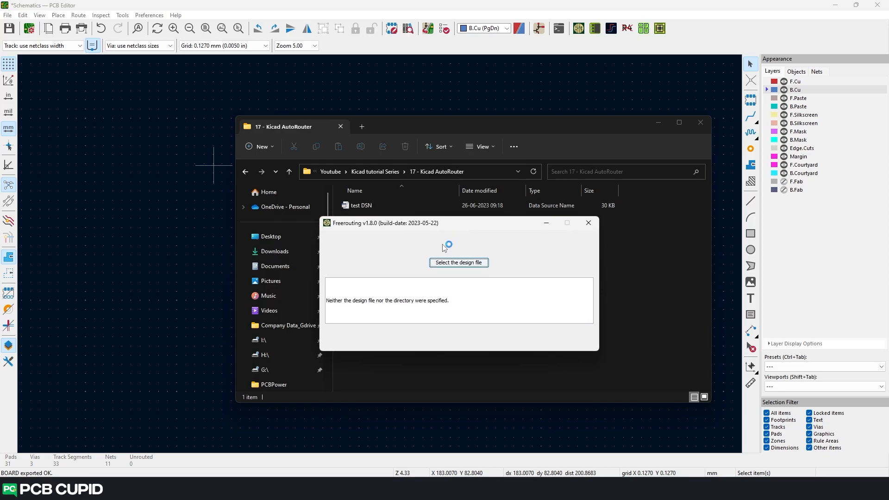
- Load the exported test DSN design file into Freerouting
{"action": "left_click", "coordinate": [458, 262]}
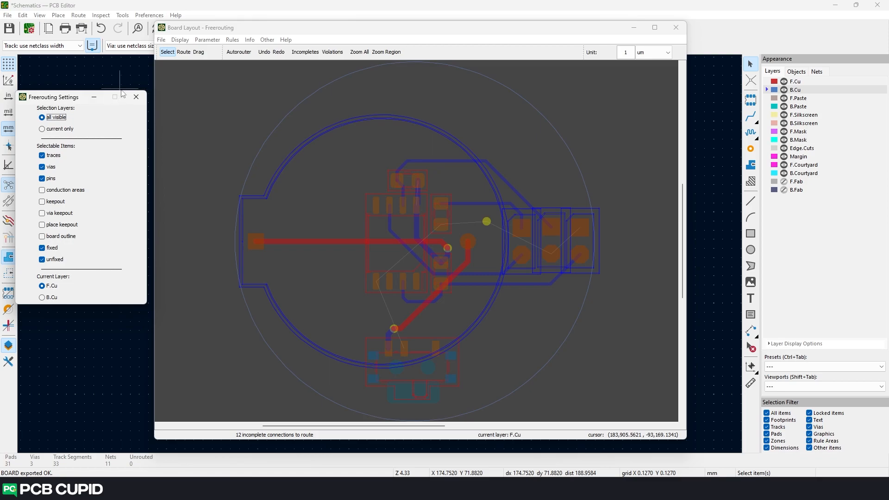
- Try routing the GND trace manually, then undo until no more undo is possible
{"action": "left_click", "coordinate": [136, 97]}
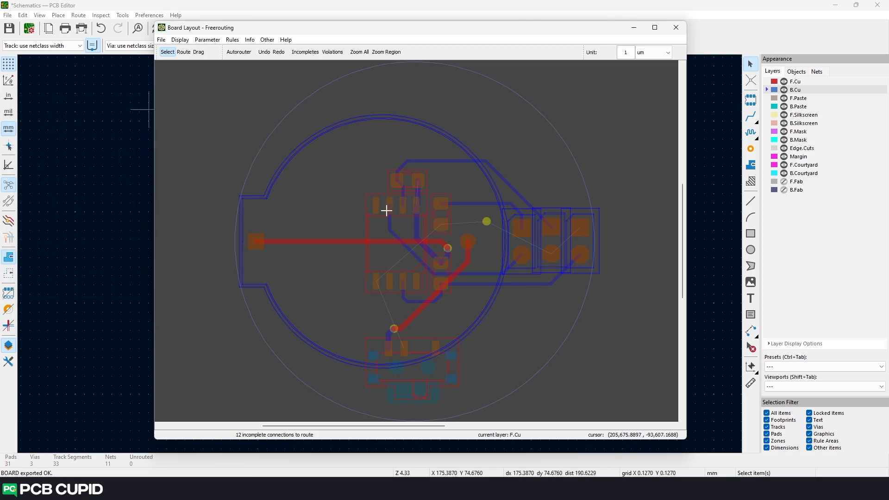
{"action": "left_click", "coordinate": [654, 27]}
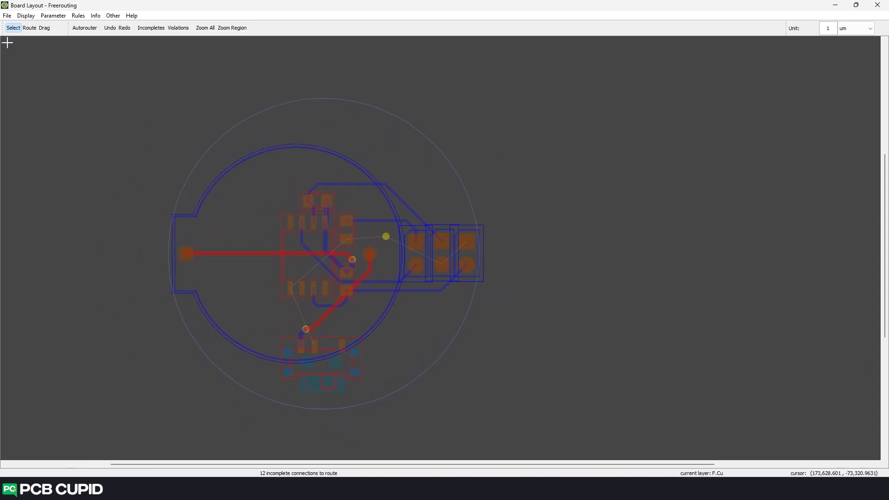
{"action": "mouse_move", "coordinate": [304, 246]}
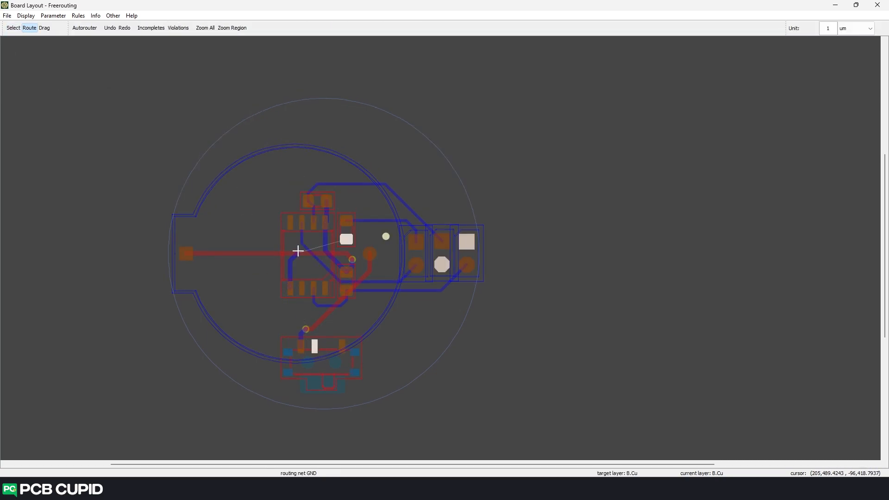
{"action": "left_click", "coordinate": [45, 28]}
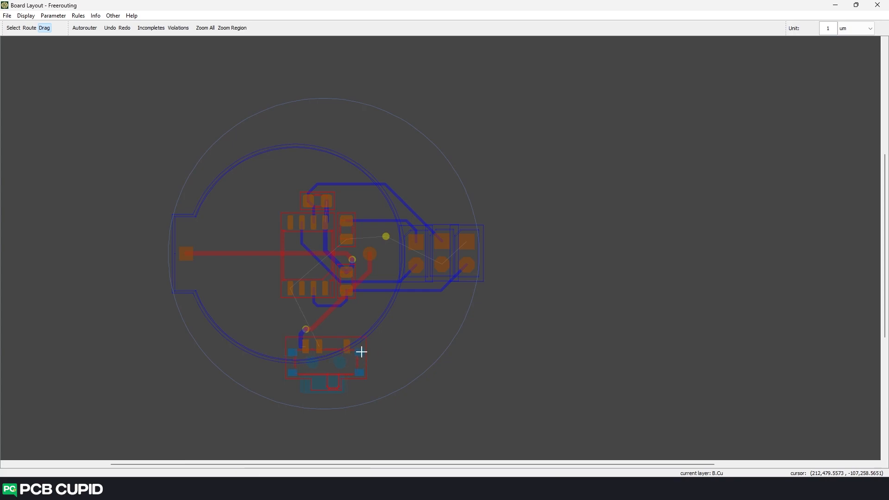
{"action": "left_click", "coordinate": [109, 27]}
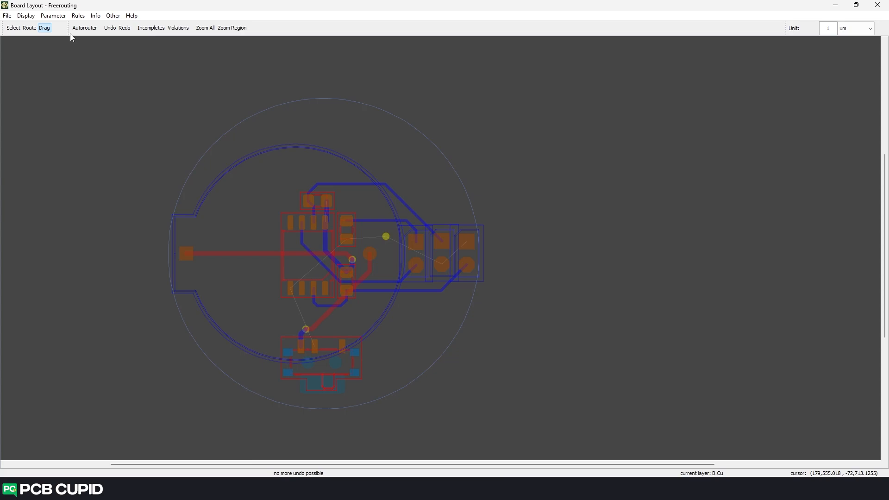
{"action": "mouse_move", "coordinate": [84, 27]}
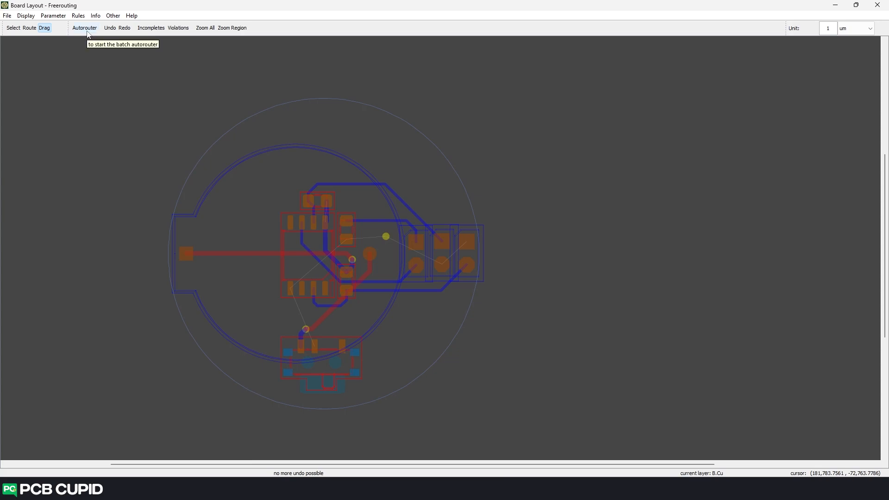
{"action": "mouse_move", "coordinate": [86, 34]}
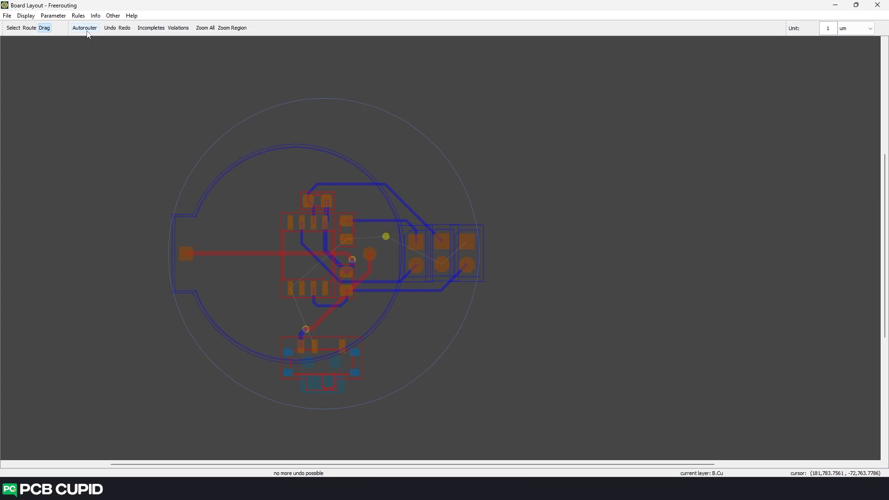
{"action": "mouse_move", "coordinate": [26, 16]}
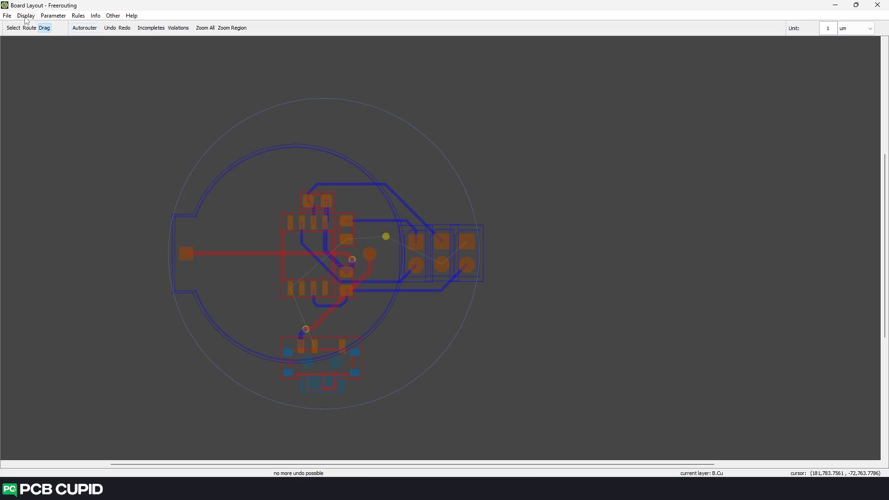
{"action": "left_click", "coordinate": [26, 15]}
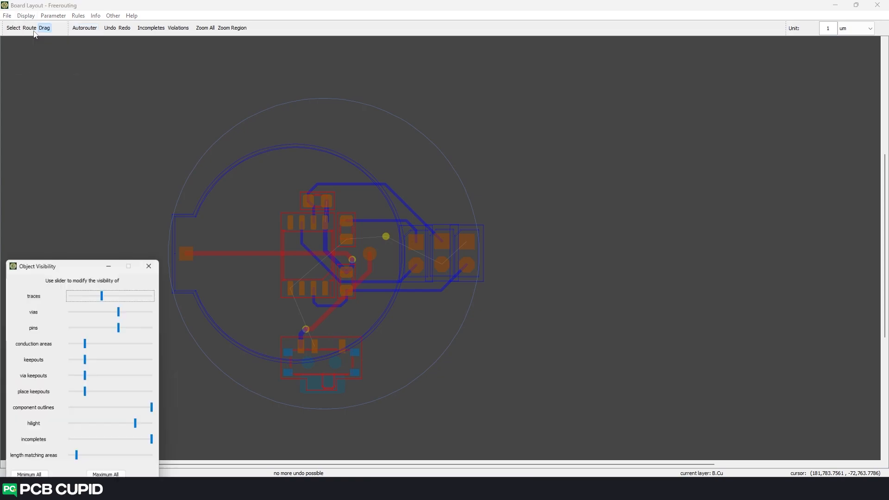
{"action": "left_click", "coordinate": [26, 15]}
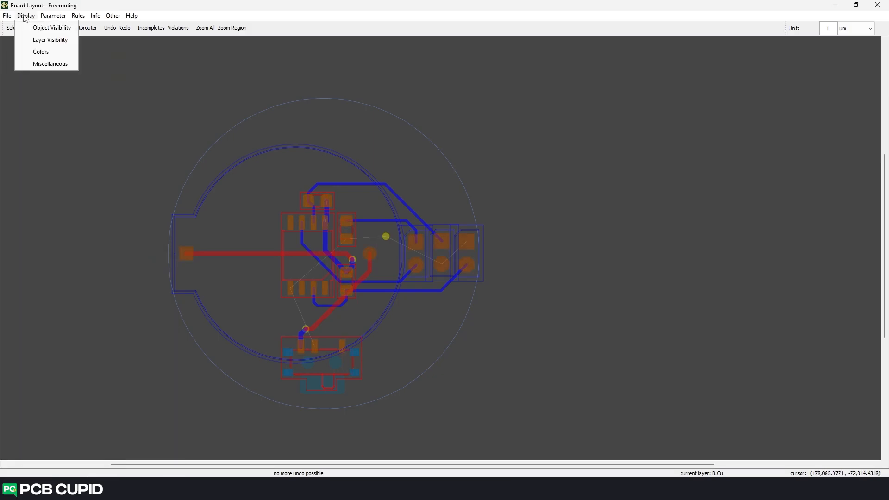
{"action": "mouse_move", "coordinate": [50, 40]}
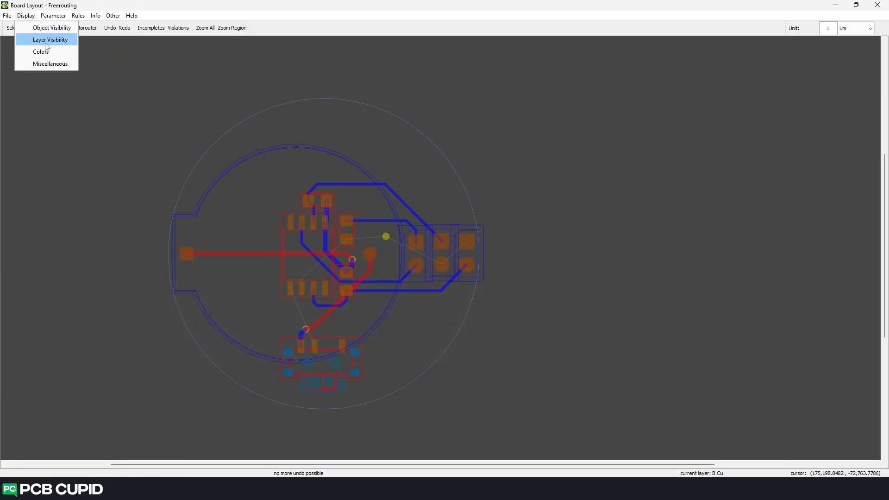
{"action": "left_click", "coordinate": [50, 40]}
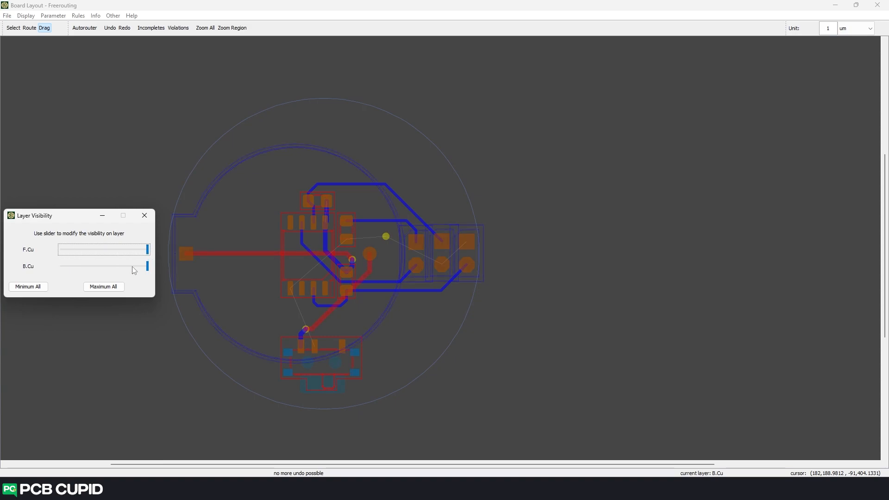
{"action": "left_click", "coordinate": [26, 16]}
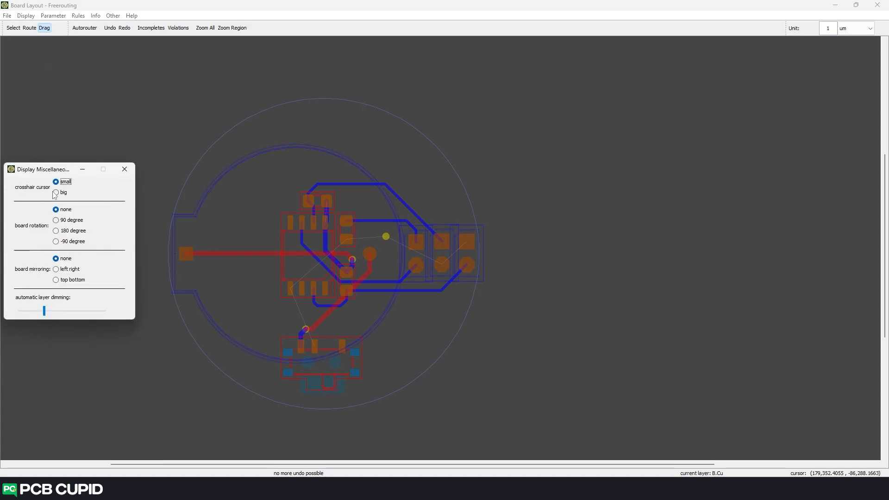
{"action": "left_click", "coordinate": [124, 168]}
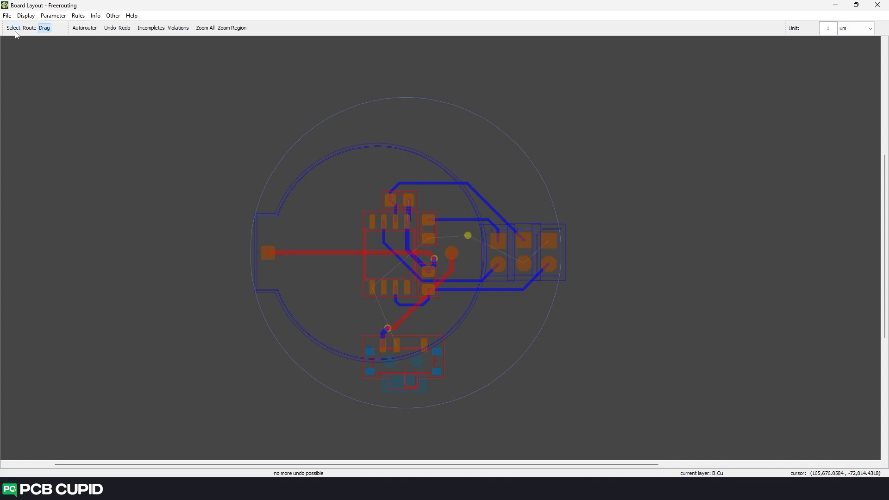
{"action": "mouse_move", "coordinate": [85, 29]}
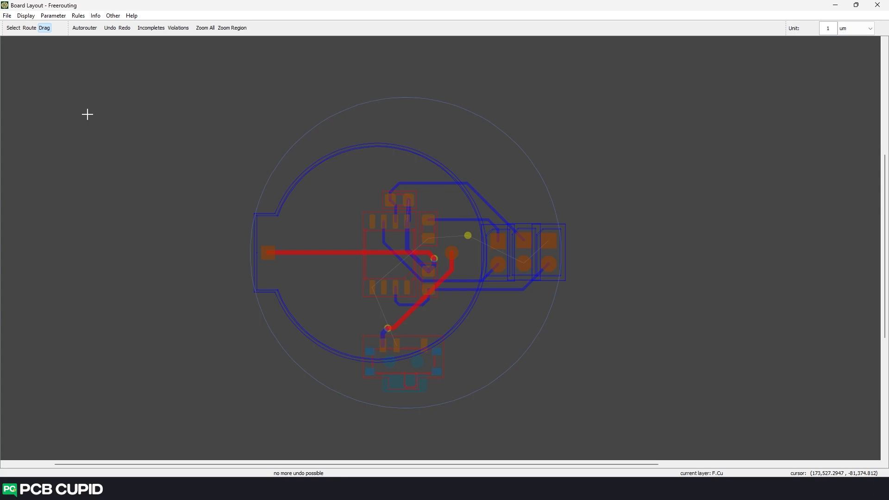
- Review route parameters, declining the 90 degree snap angle to keep 45 degrees
{"action": "left_click", "coordinate": [53, 16]}
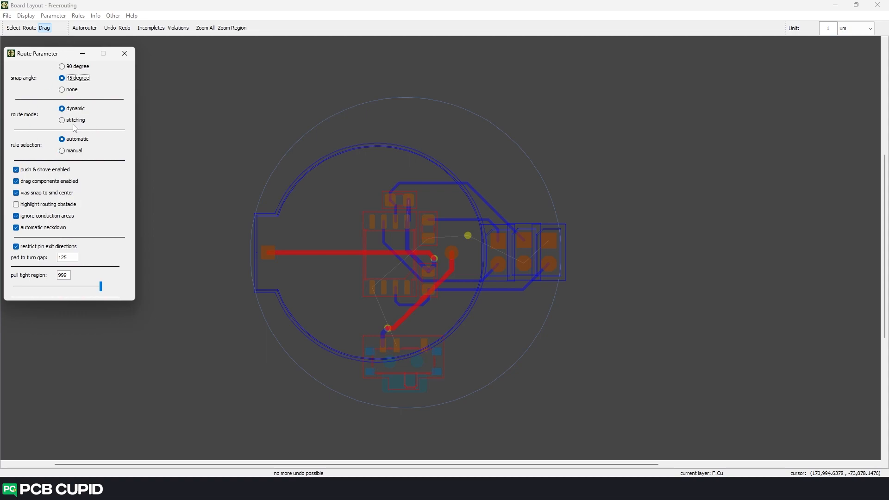
{"action": "left_click", "coordinate": [62, 66]}
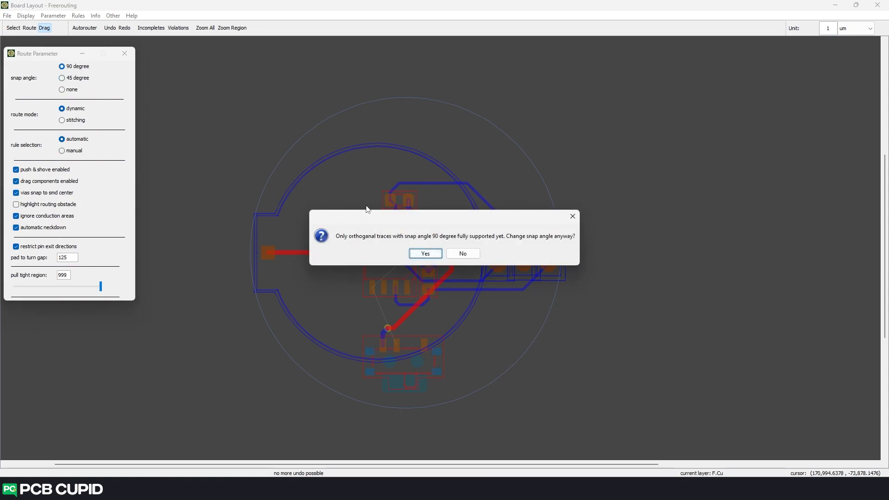
{"action": "left_click", "coordinate": [425, 254]}
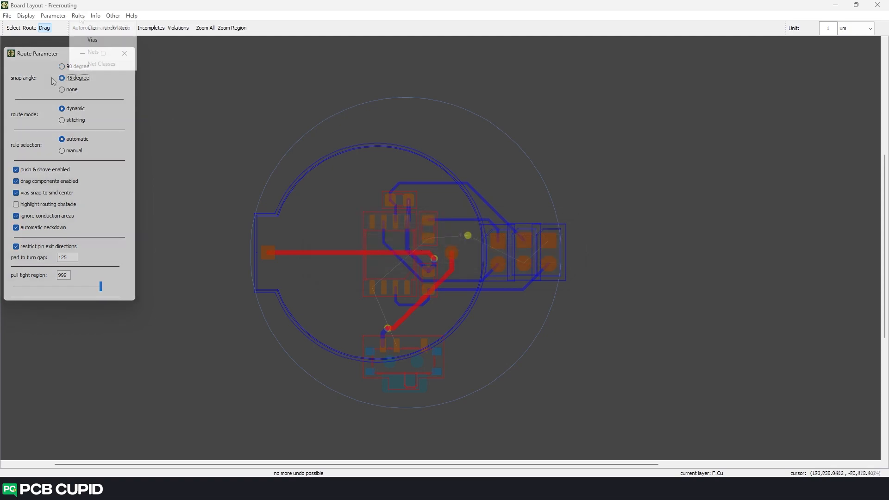
{"action": "left_click", "coordinate": [78, 15]}
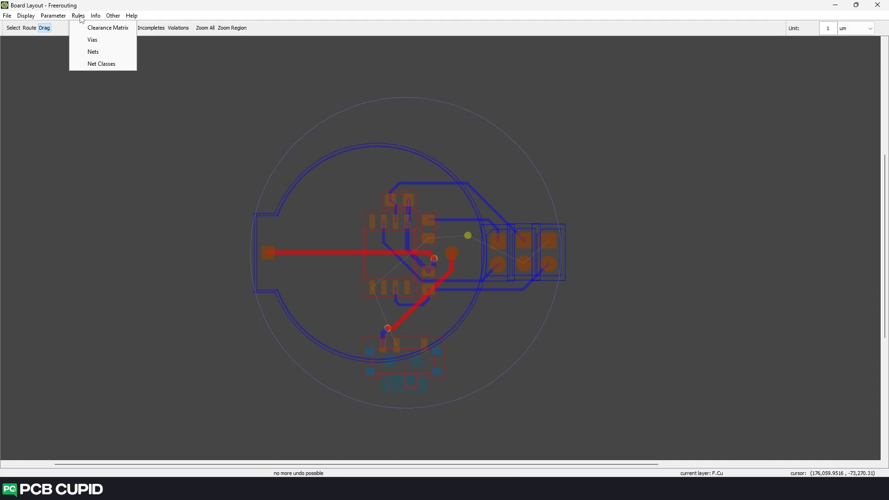
{"action": "mouse_move", "coordinate": [79, 19]}
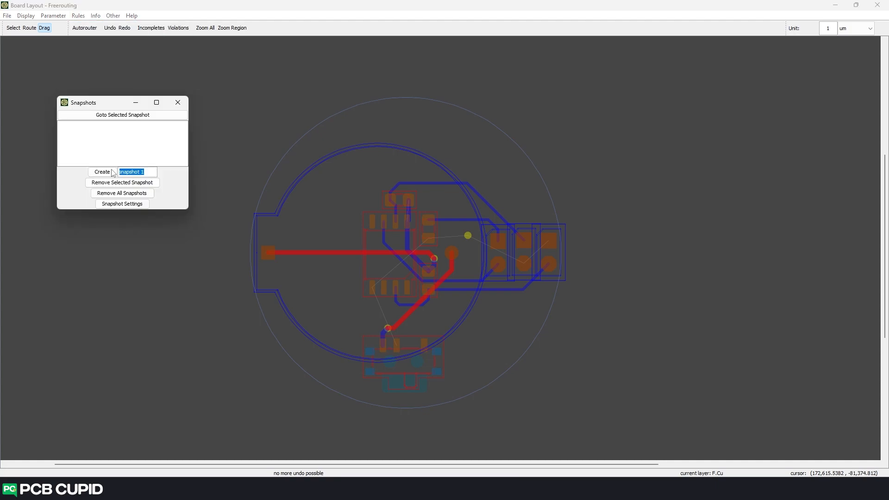
- Create a snapshot named 'version 1' in the Snapshots panel
{"action": "left_click", "coordinate": [102, 173]}
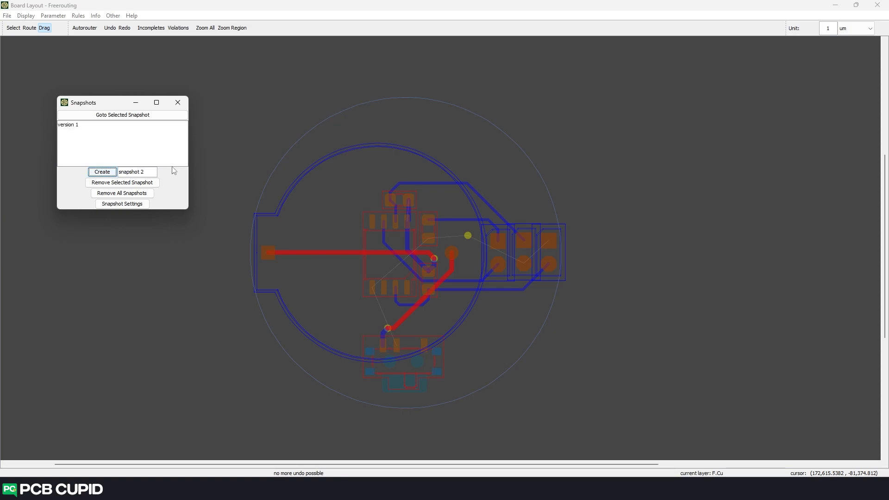
{"action": "left_click", "coordinate": [178, 103]}
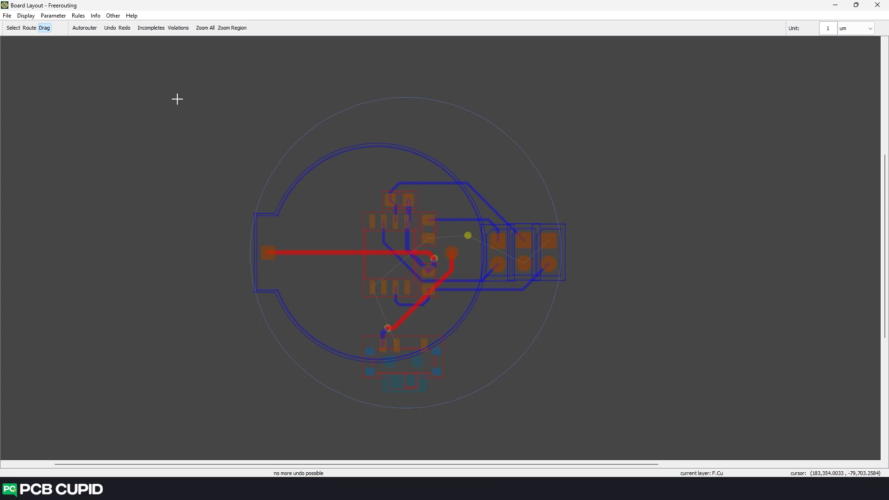
- Delete all tracks and vias, then autoroute the whole board through optimization
{"action": "left_click", "coordinate": [112, 16]}
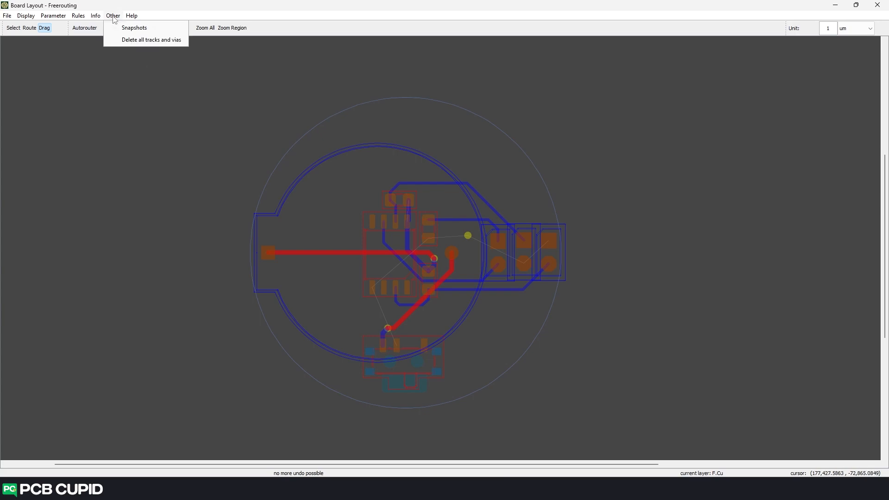
{"action": "mouse_move", "coordinate": [151, 39]}
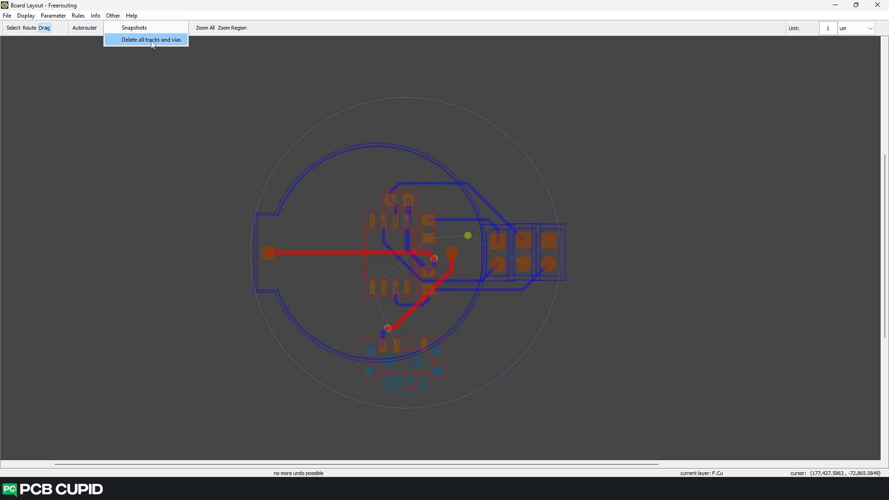
{"action": "left_click", "coordinate": [151, 40]}
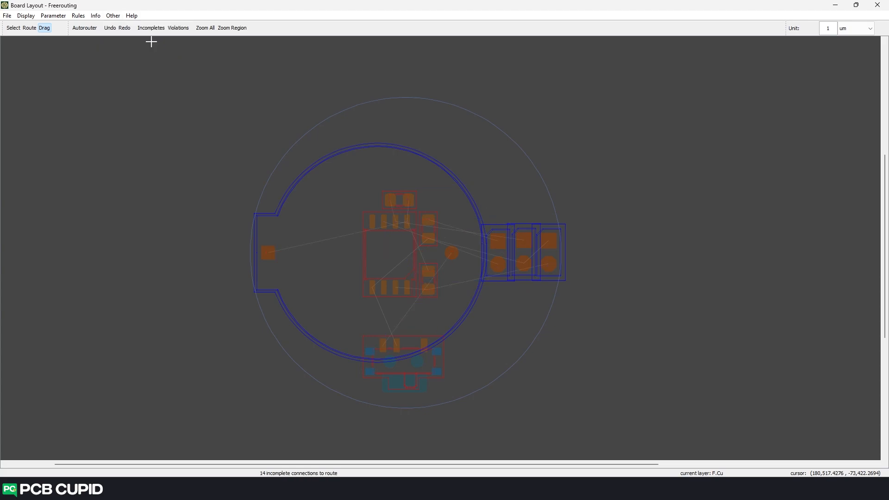
{"action": "left_click", "coordinate": [84, 28]}
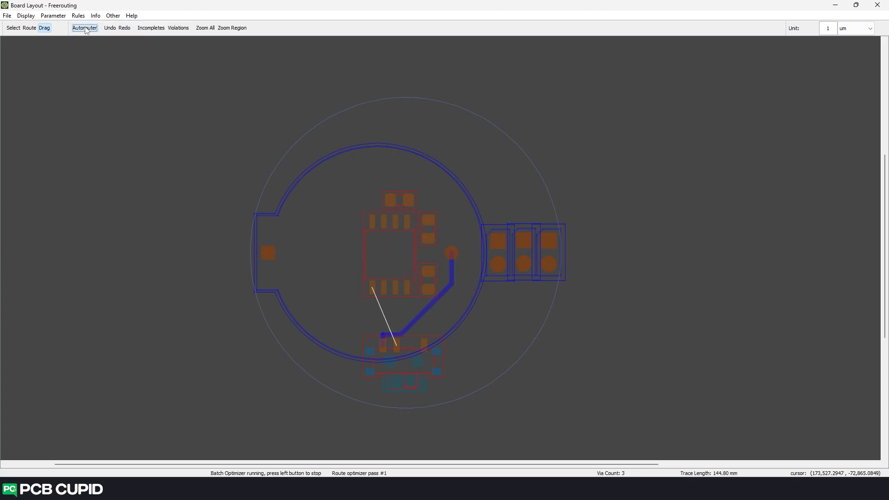
{"action": "left_click", "coordinate": [84, 28]}
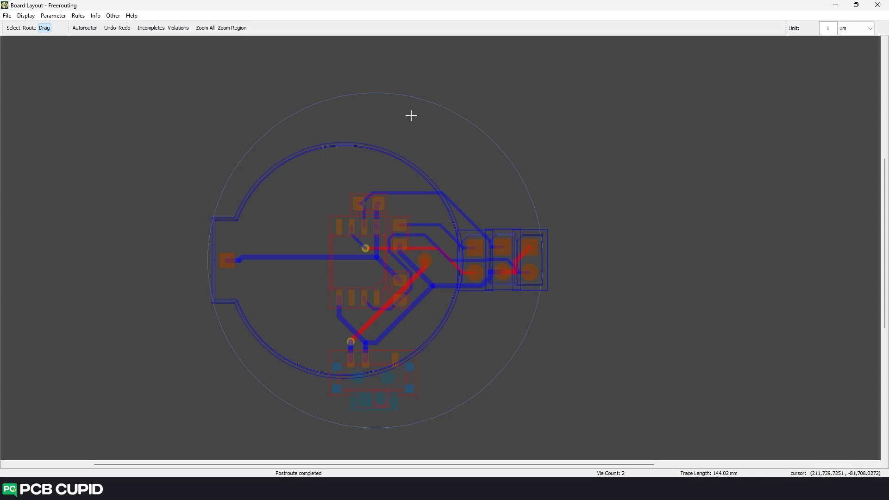
- Import the routed test DSN.ses Specctra session file into the board
{"action": "left_click", "coordinate": [7, 15]}
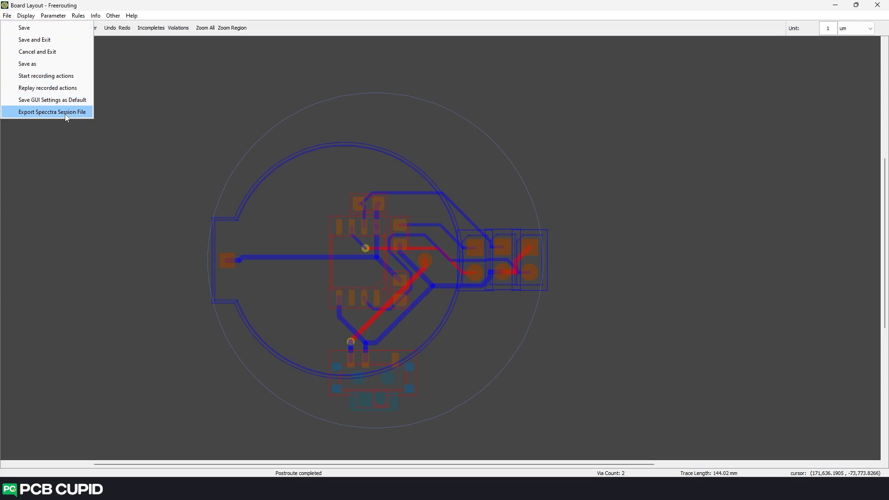
{"action": "mouse_move", "coordinate": [54, 112]}
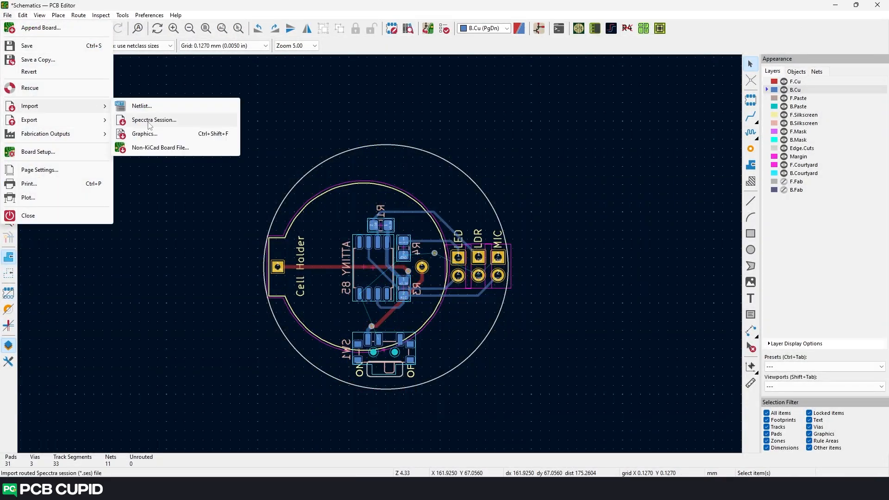
{"action": "left_click", "coordinate": [153, 120]}
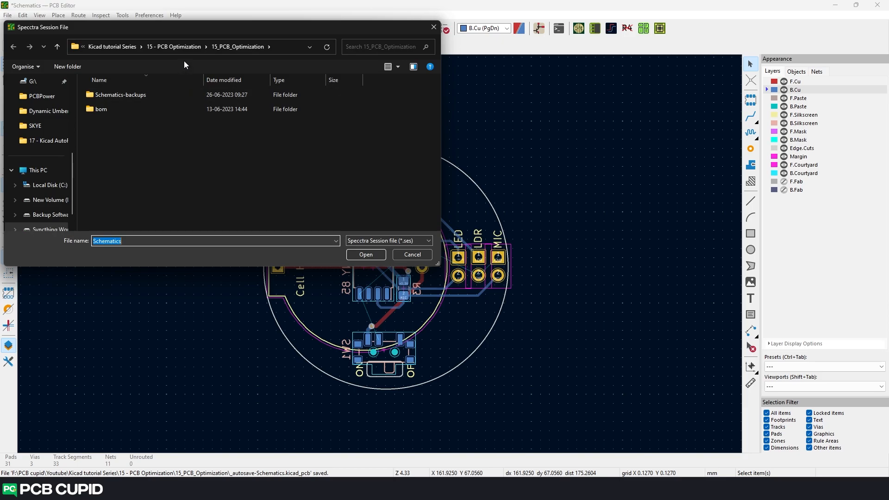
{"action": "left_click", "coordinate": [50, 140]}
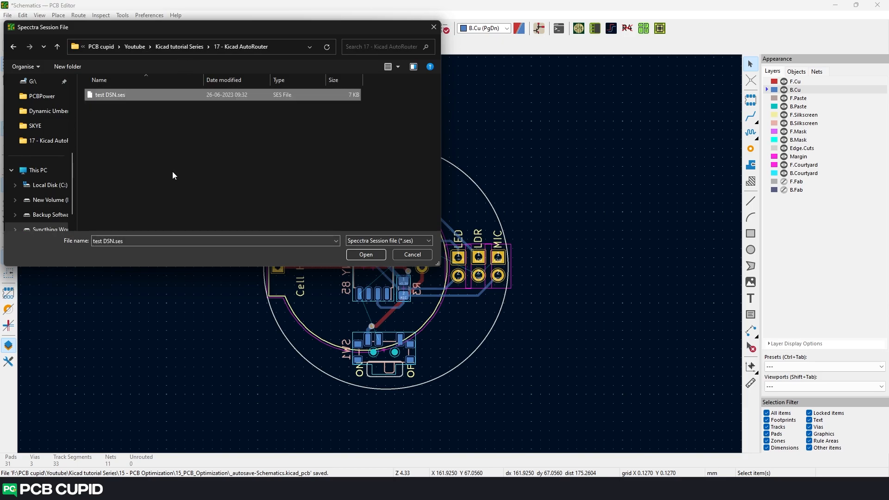
{"action": "left_click", "coordinate": [365, 254]}
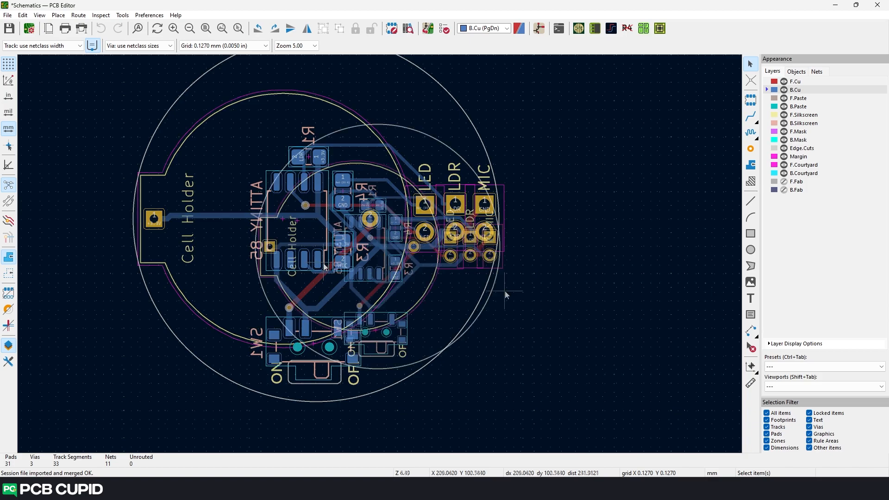
- Run DRC and review its 3 errors, 12 warnings and empty Unconnected Items list
{"action": "scroll", "scroll_direction": "down", "scroll_amount": 3}
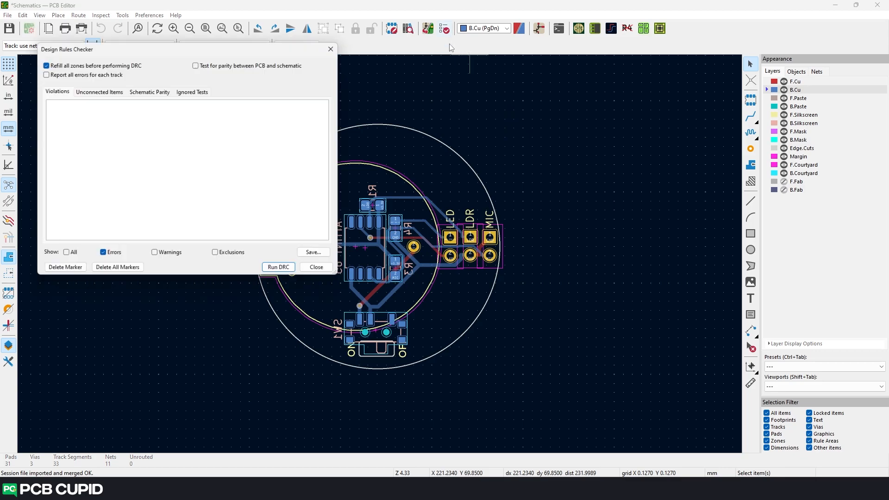
{"action": "left_click", "coordinate": [278, 267]}
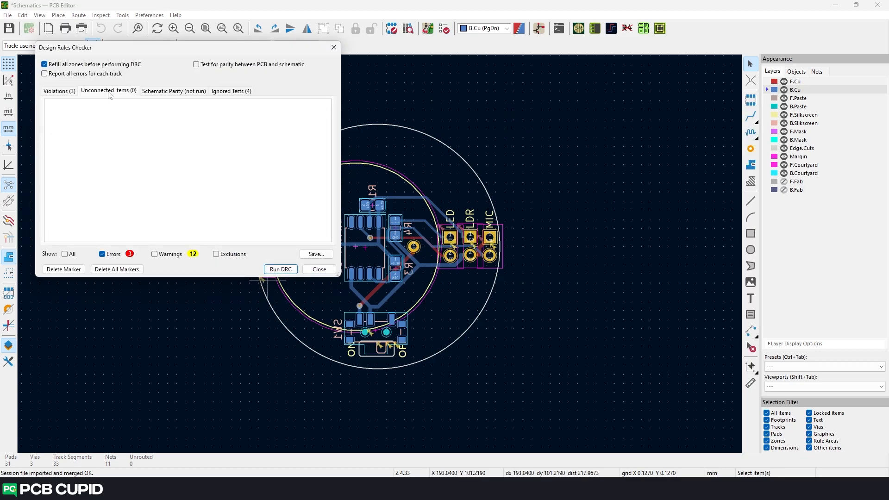
{"action": "mouse_move", "coordinate": [203, 208]}
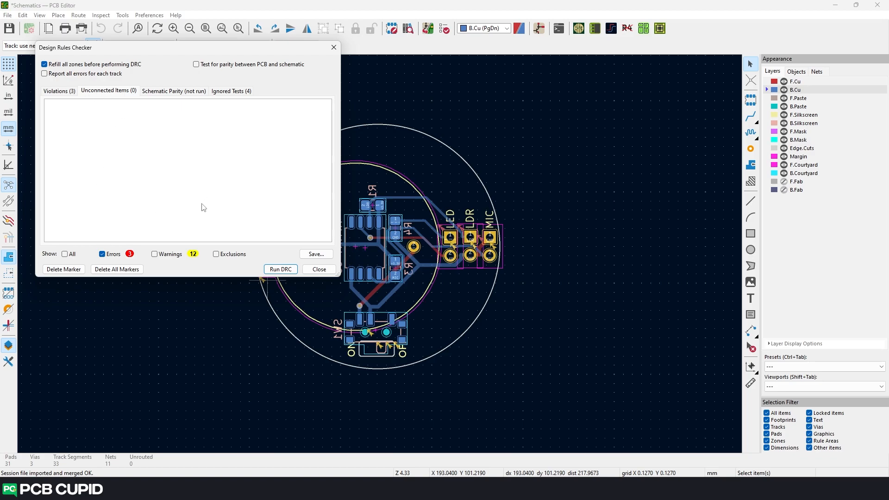
{"action": "left_click", "coordinate": [319, 270]}
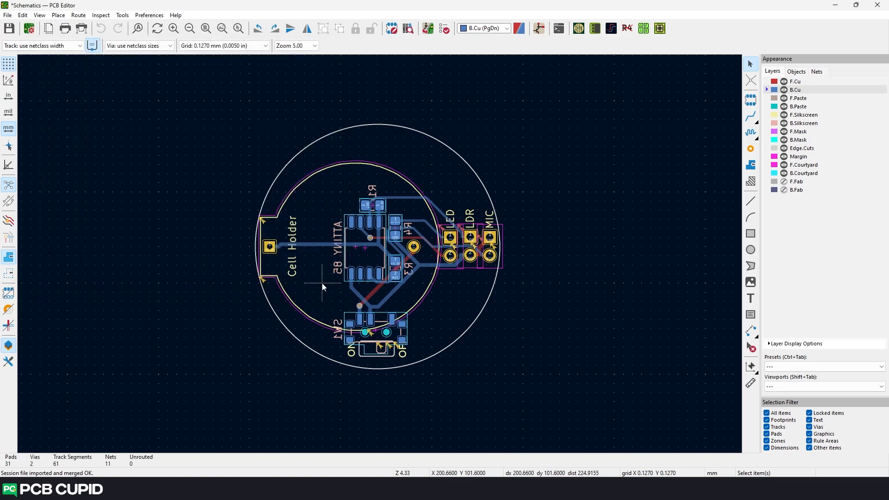
- Zoom the view to check the front-layer copper pour over the circular board
{"action": "scroll", "scroll_direction": "up", "scroll_amount": 3}
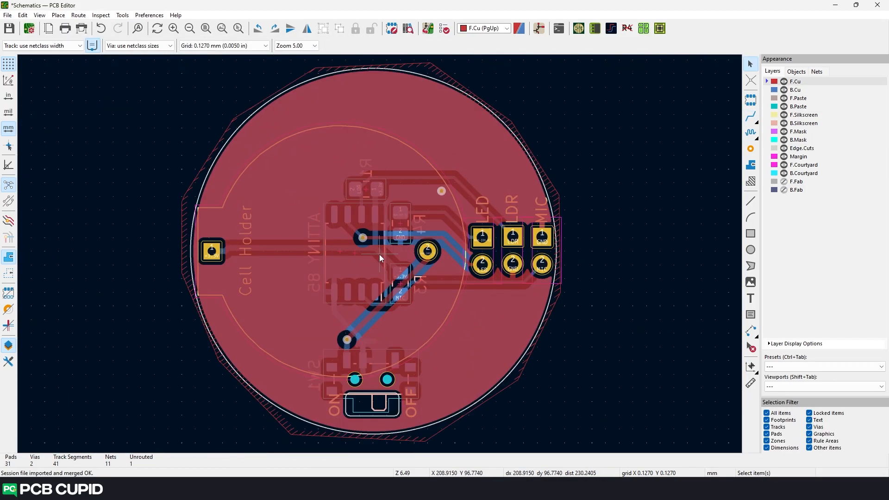
{"action": "scroll", "scroll_direction": "down", "scroll_amount": 3}
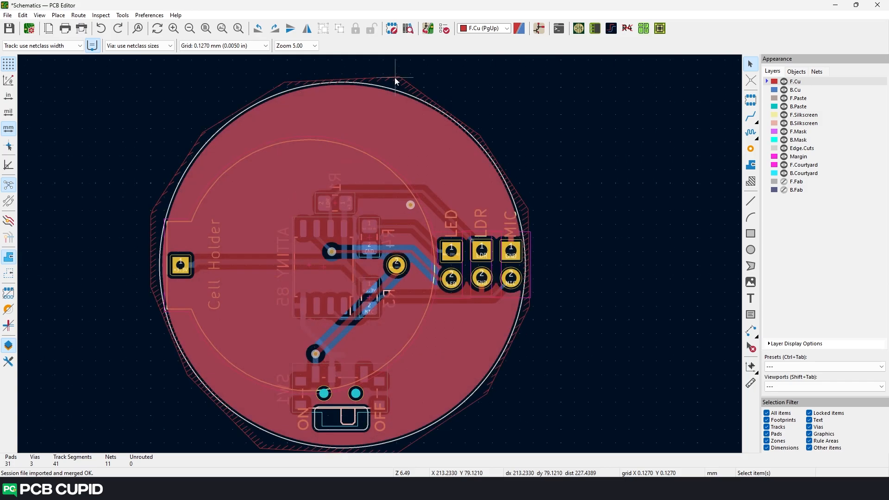
- Remove the copper zone and autorouted tracks, leaving the power trace and unrouted connections
{"action": "left_click", "coordinate": [22, 15]}
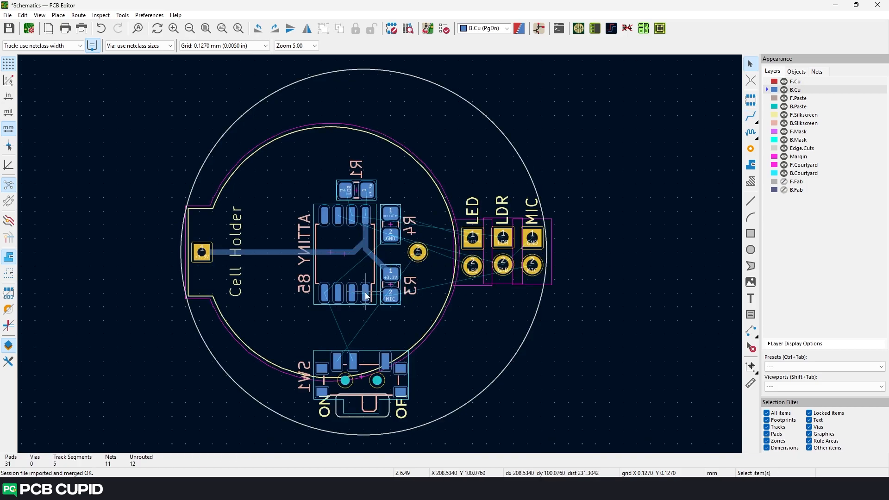
{"action": "mouse_move", "coordinate": [99, 379]}
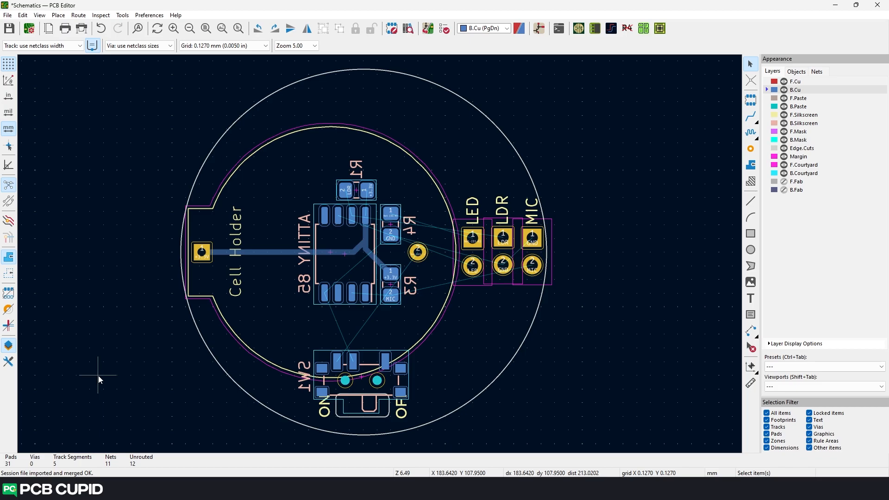
{"action": "left_click", "coordinate": [7, 14]}
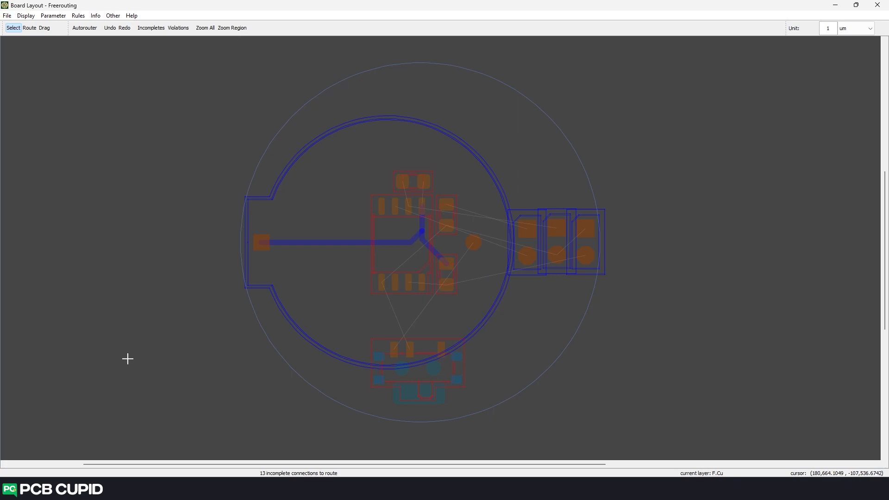
{"action": "mouse_move", "coordinate": [151, 373]}
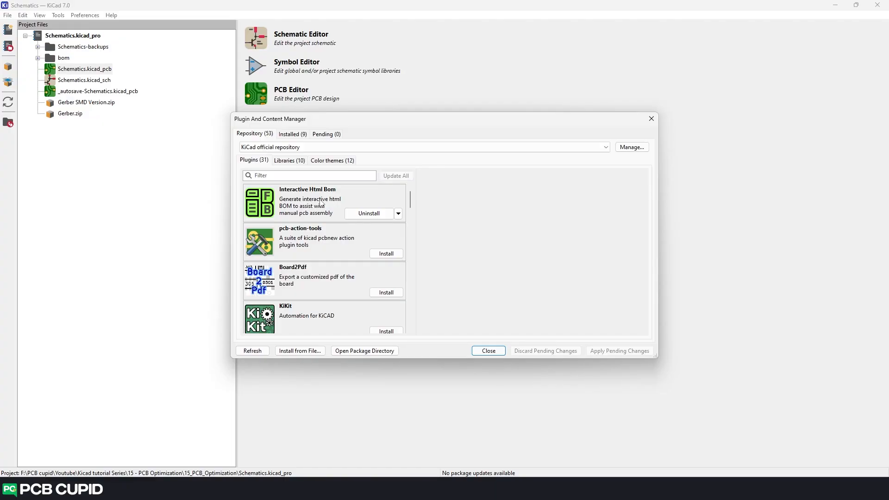
- Filter the Plugin and Content Manager for 'free' to confirm Freerouting is installed
{"action": "type", "text": "free"}
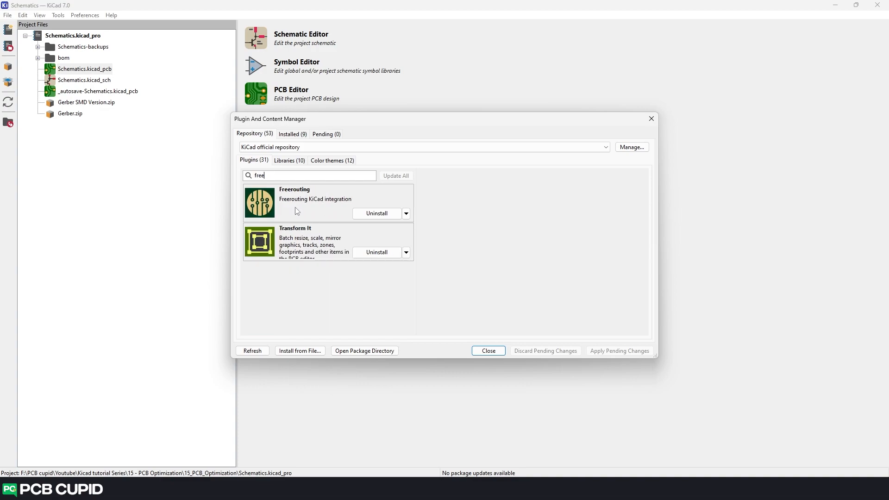
{"action": "mouse_move", "coordinate": [388, 211]}
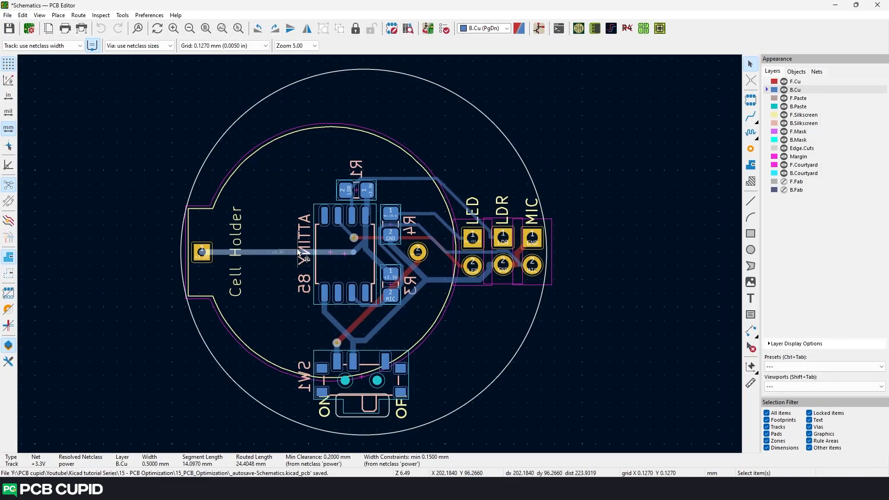
{"action": "mouse_move", "coordinate": [334, 254]}
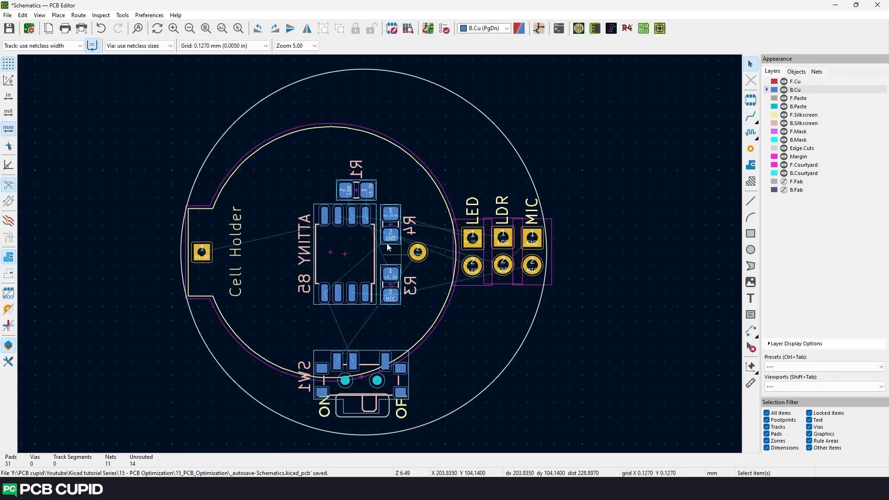
- Run the Freerouting plugin from External Plugins, accepting the DSN warning and default autorouter settings
{"action": "left_click", "coordinate": [121, 15]}
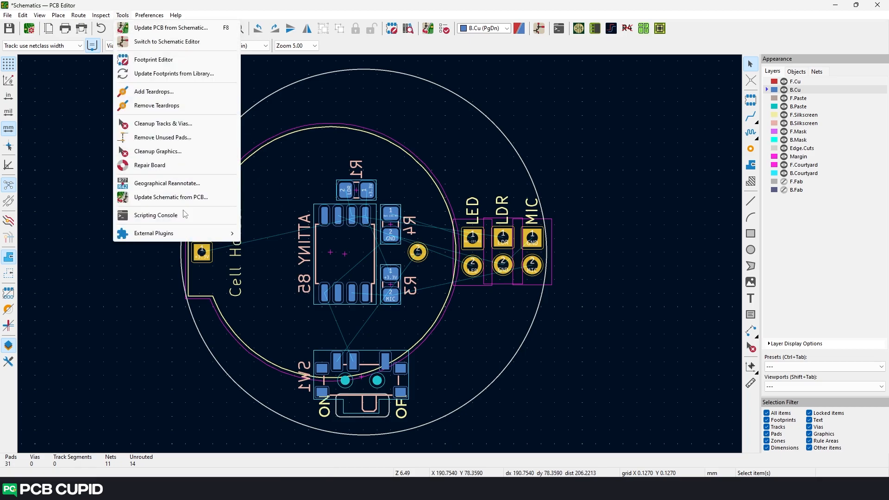
{"action": "left_click", "coordinate": [153, 233]}
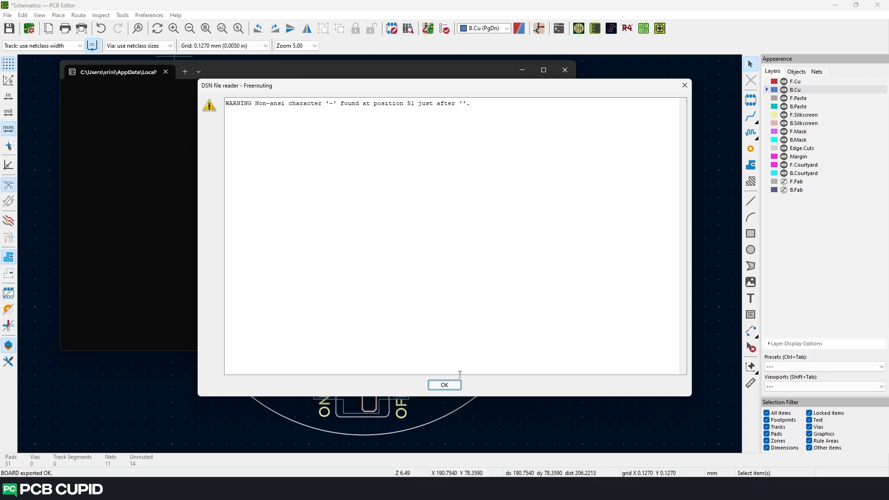
{"action": "left_click", "coordinate": [444, 385]}
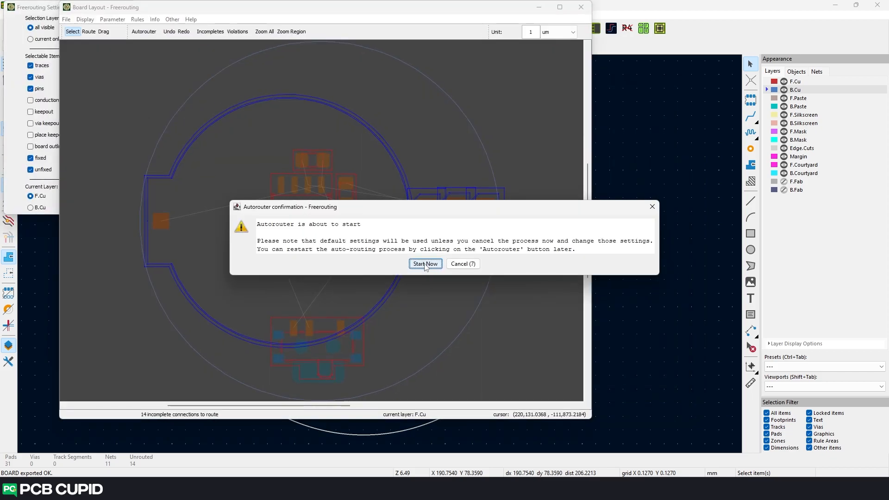
{"action": "left_click", "coordinate": [425, 264]}
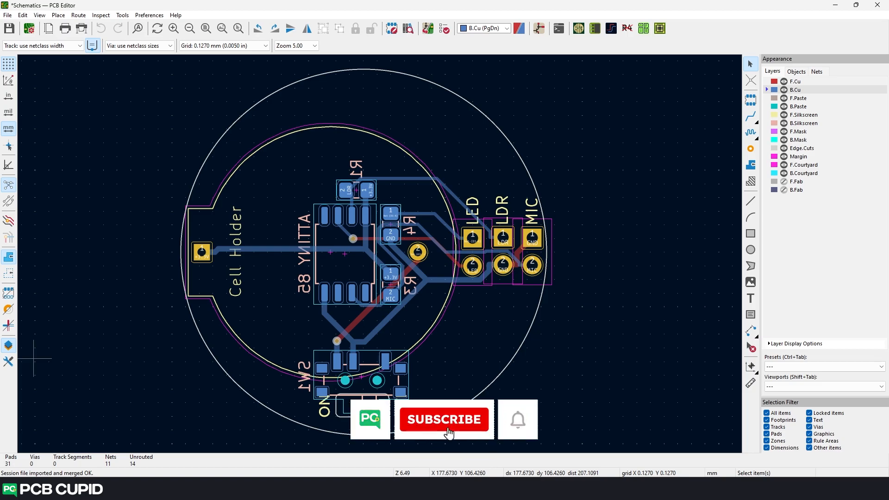
- Accept the routed result into the board and switch to the forum question draft
{"action": "left_click", "coordinate": [444, 420]}
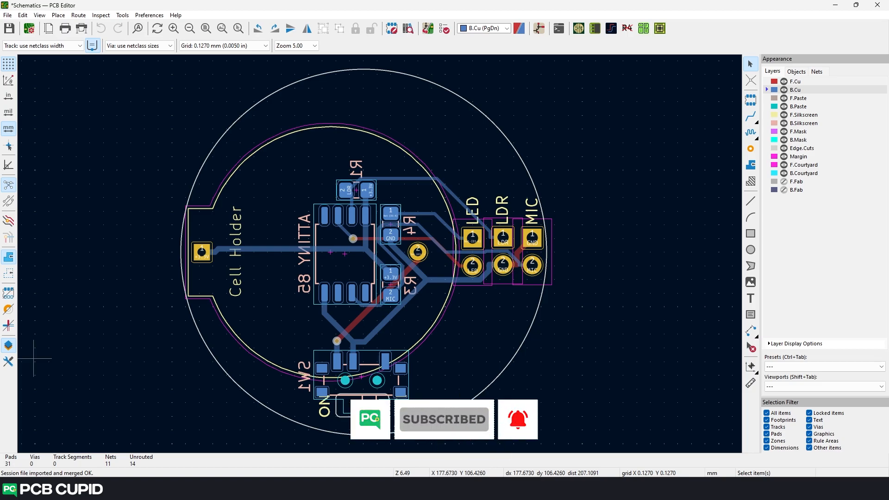
{"action": "key", "text": "alt+tab"}
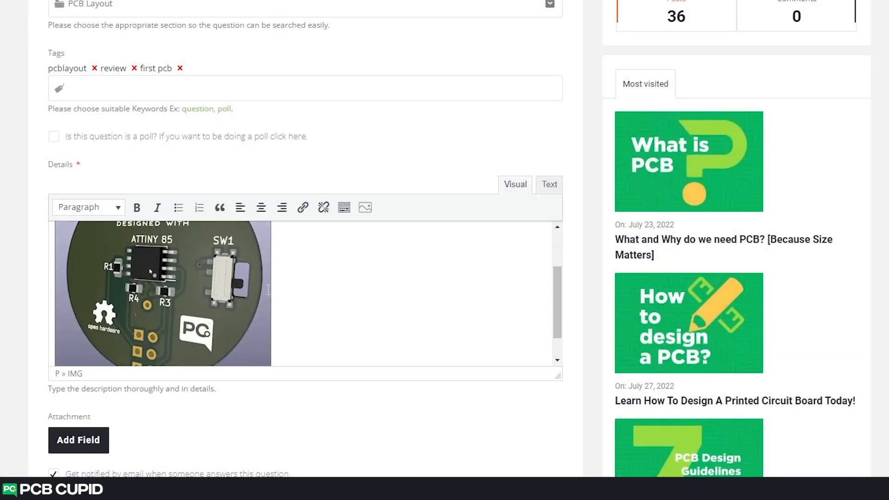
- Browse the pcbcupid Patreon page through its $5/month Go Green tier, About section and recent posts
{"action": "left_click", "coordinate": [153, 284]}
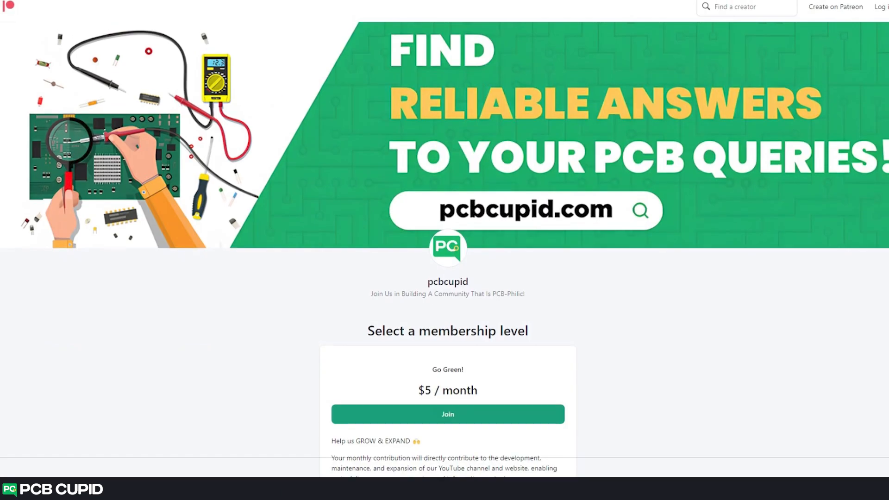
{"action": "scroll", "scroll_direction": "down", "scroll_amount": 3}
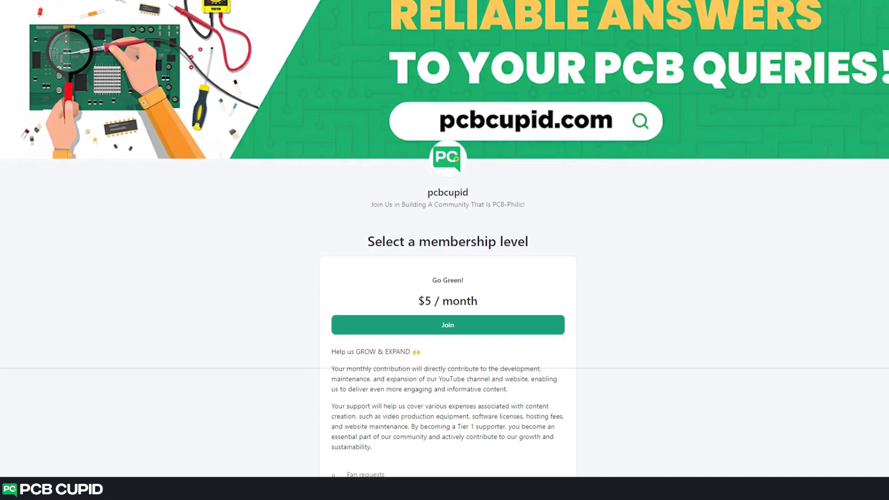
{"action": "scroll", "scroll_direction": "down", "scroll_amount": 3}
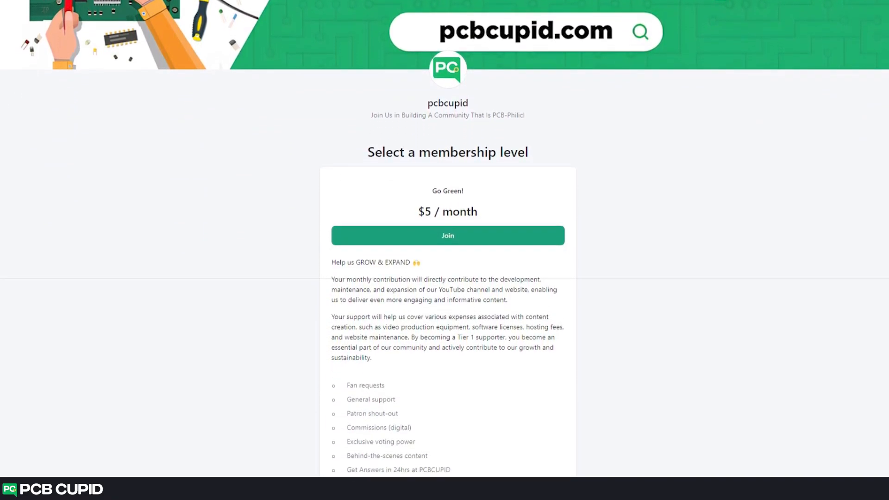
{"action": "scroll", "scroll_direction": "down", "scroll_amount": 3}
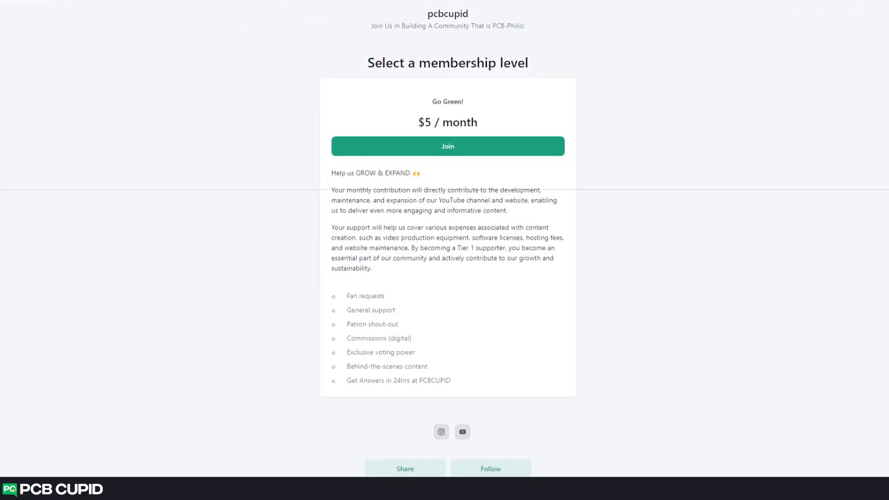
{"action": "scroll", "scroll_direction": "down", "scroll_amount": 3}
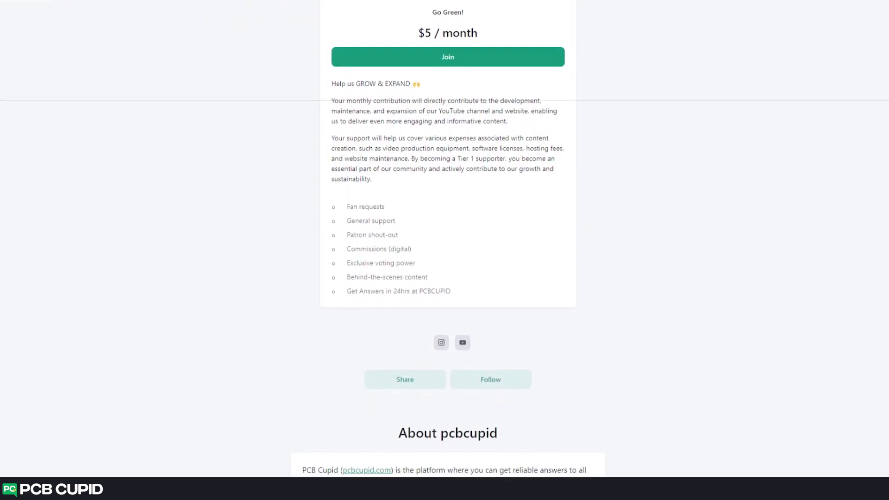
{"action": "scroll", "scroll_direction": "down", "scroll_amount": 3}
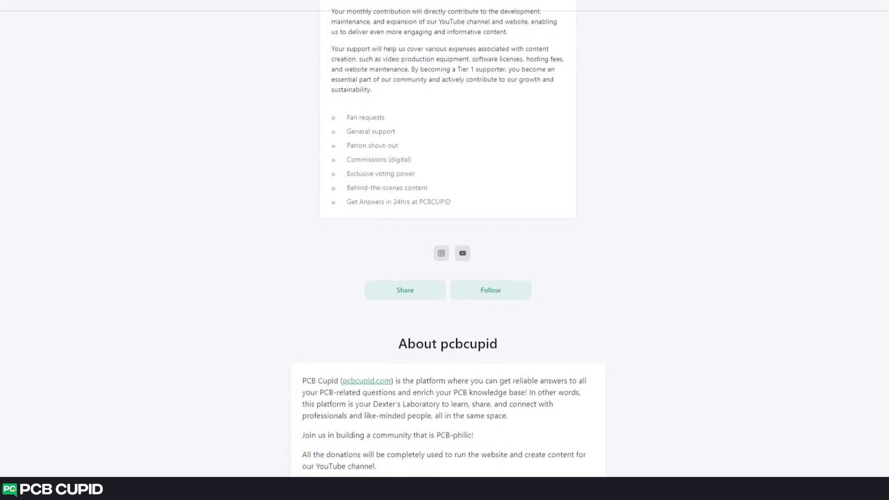
{"action": "scroll", "scroll_direction": "down", "scroll_amount": 3}
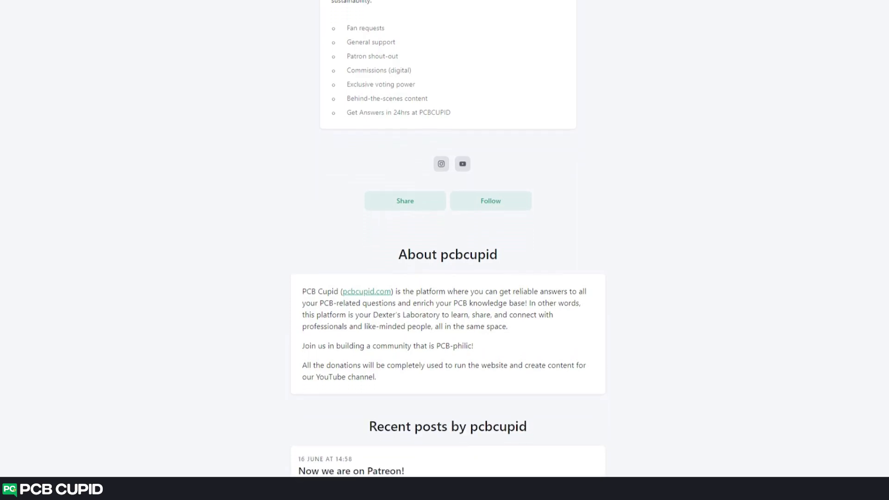
{"action": "scroll", "scroll_direction": "down", "scroll_amount": 3}
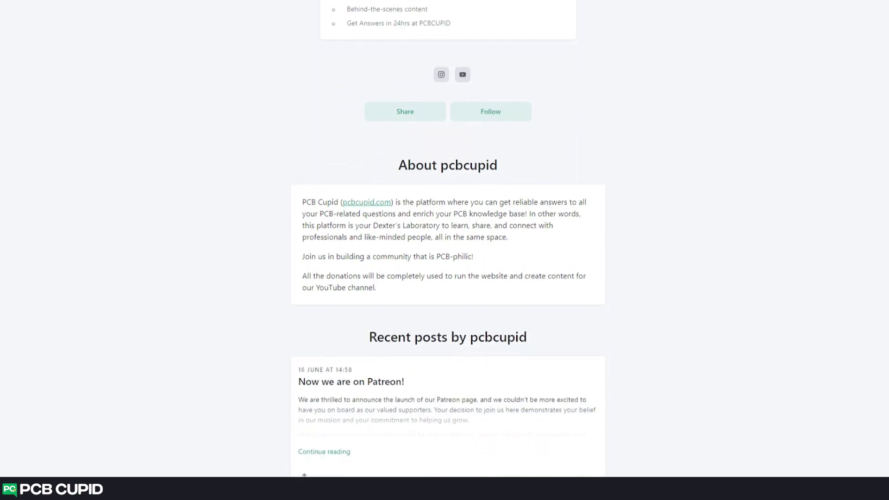